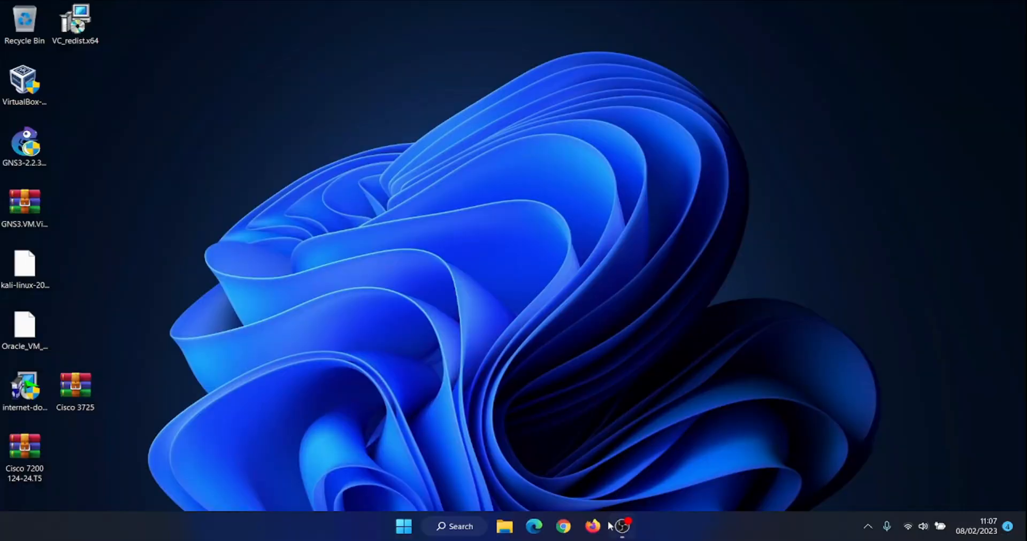
- Launch Firefox, search the web for 'gns3' and open the gns3.com result
left_click(591, 527)
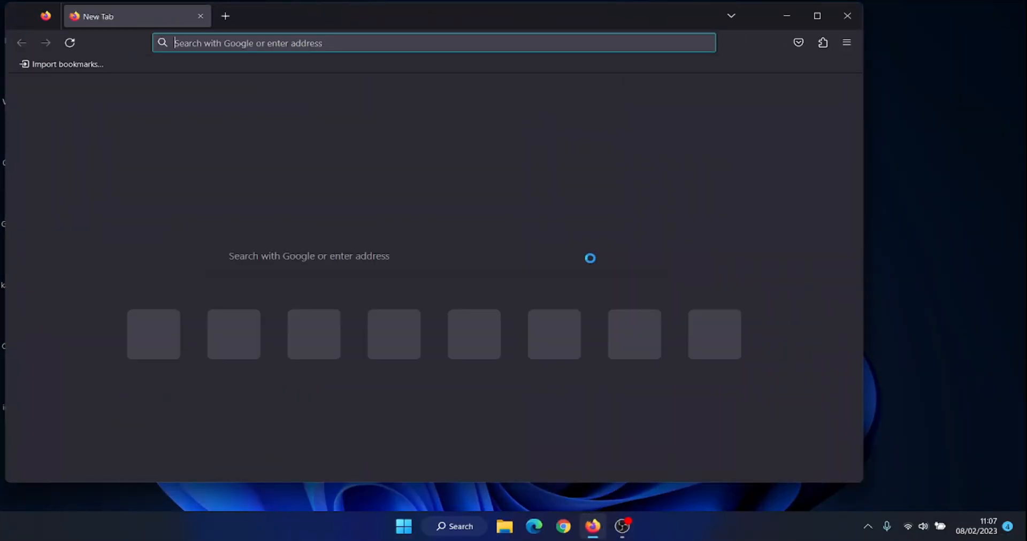
type("gns")
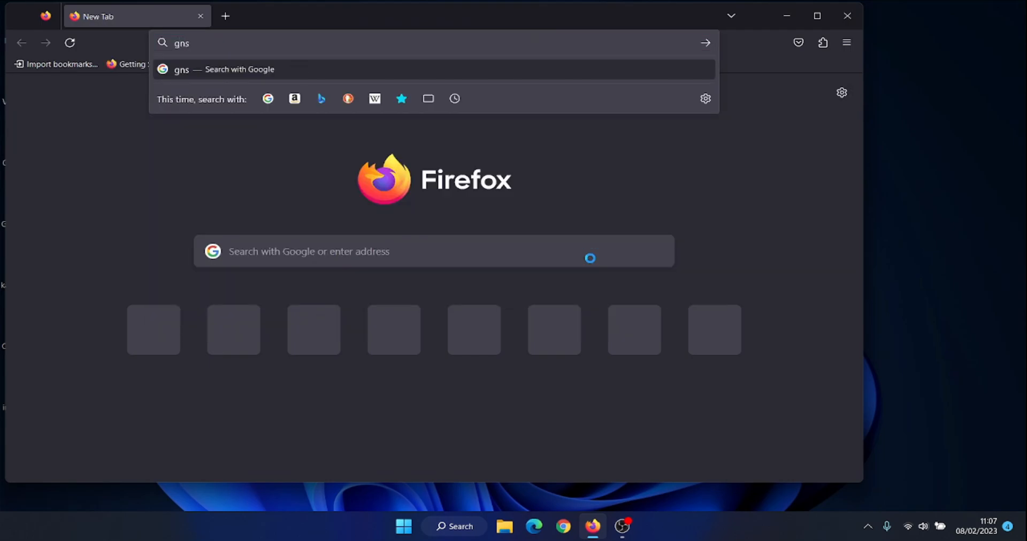
type("3")
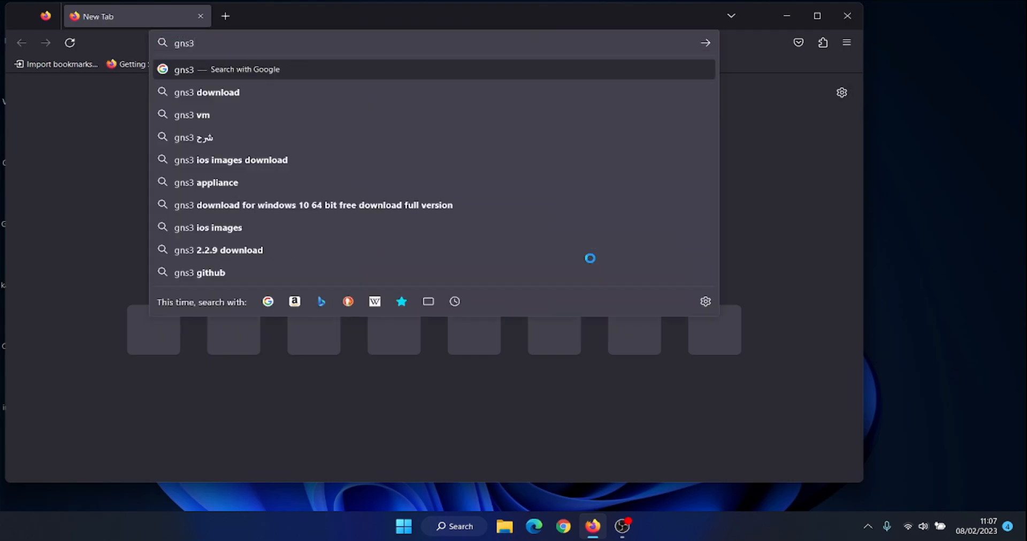
key("Return")
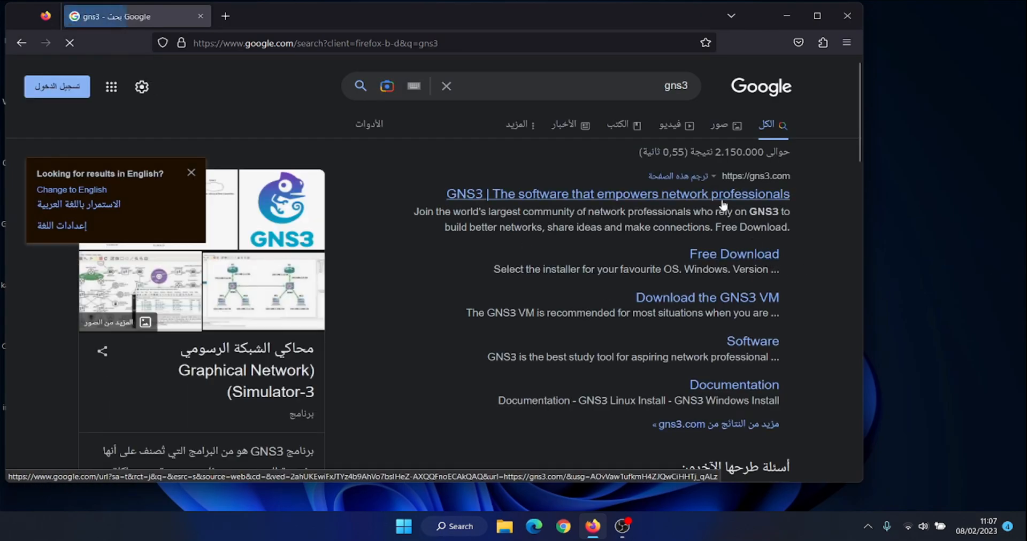
left_click(618, 193)
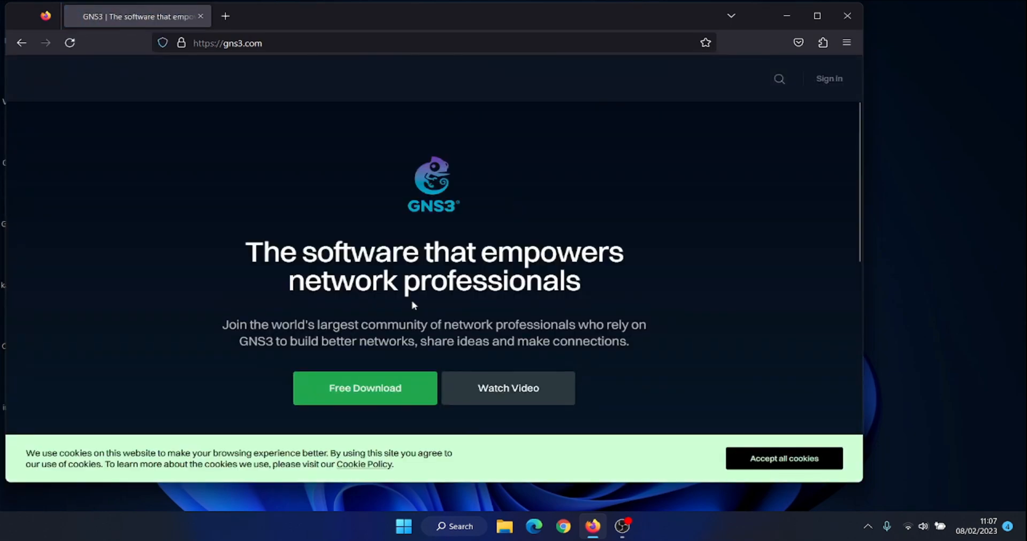
- Go to Free Download and request the Windows installer, triggering the account-required popup
left_click(363, 388)
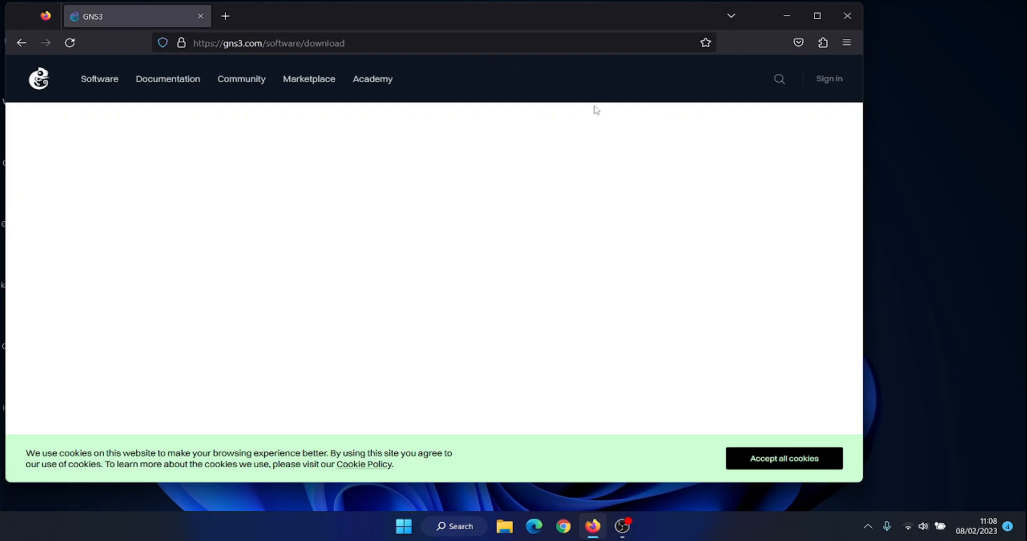
mouse_move(810, 86)
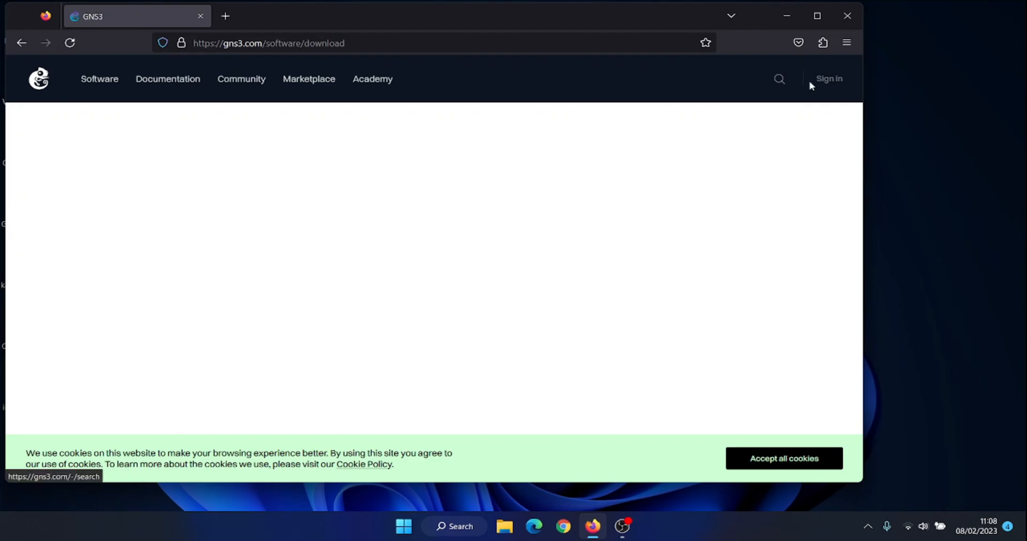
mouse_move(552, 66)
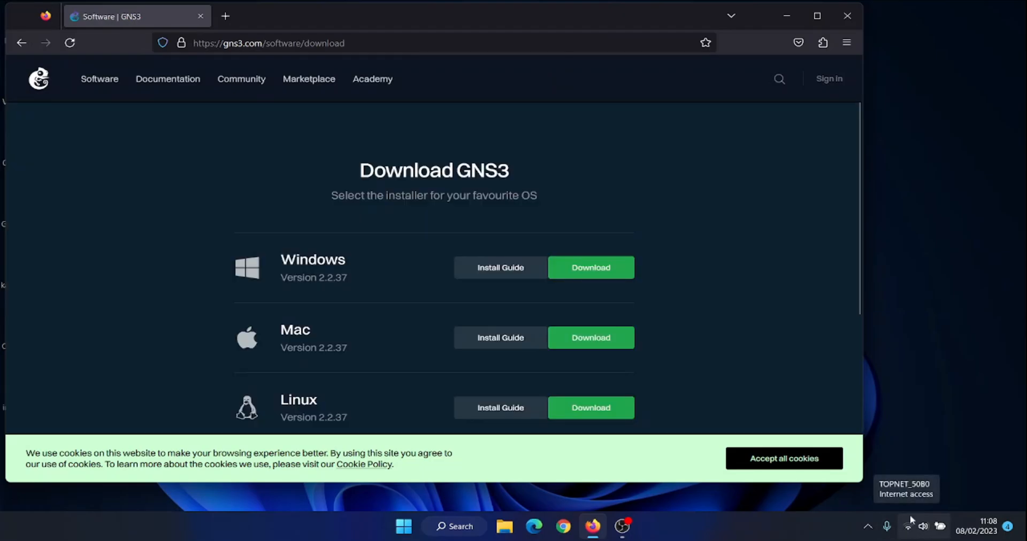
left_click(590, 267)
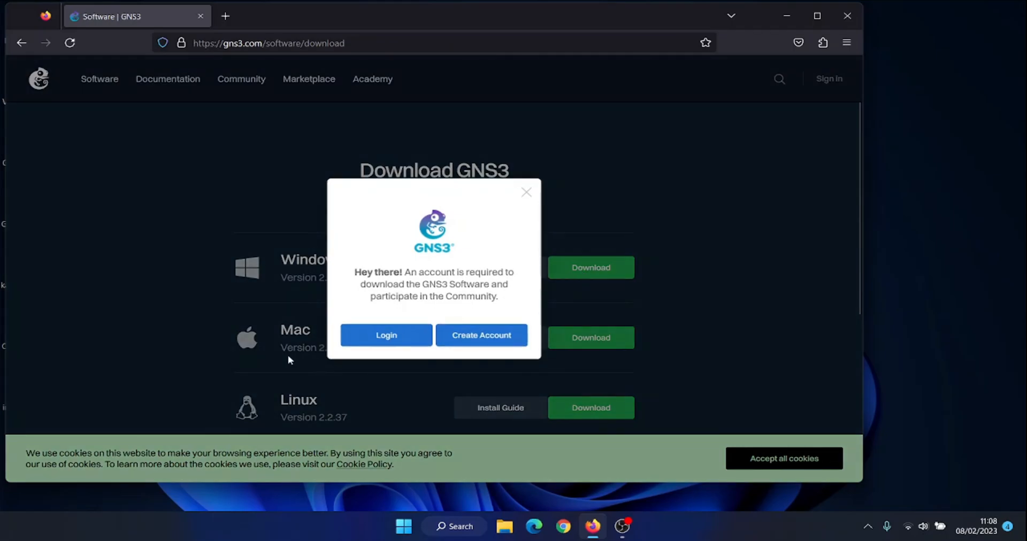
mouse_move(480, 335)
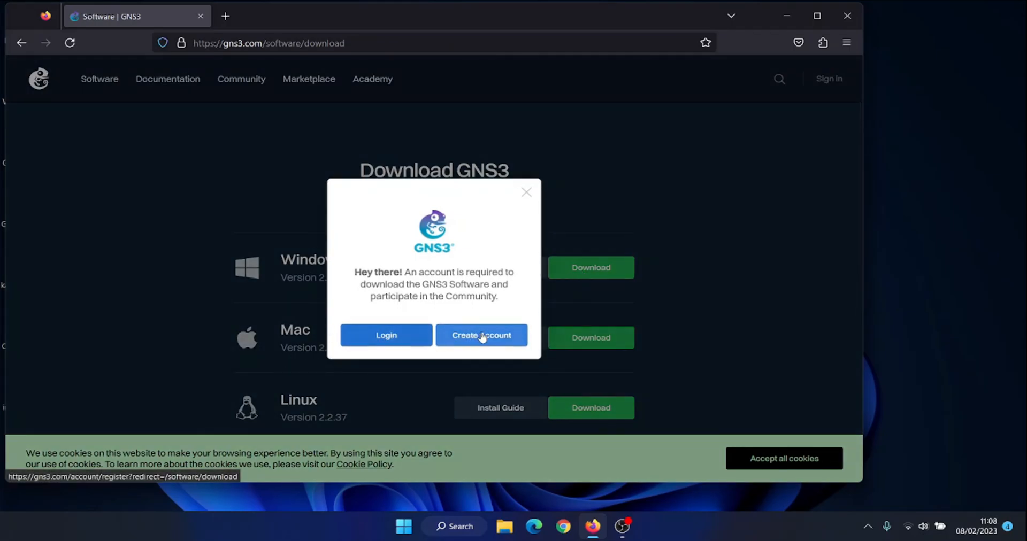
- Log in to the GNS3 account with username and password from the popup
left_click(387, 335)
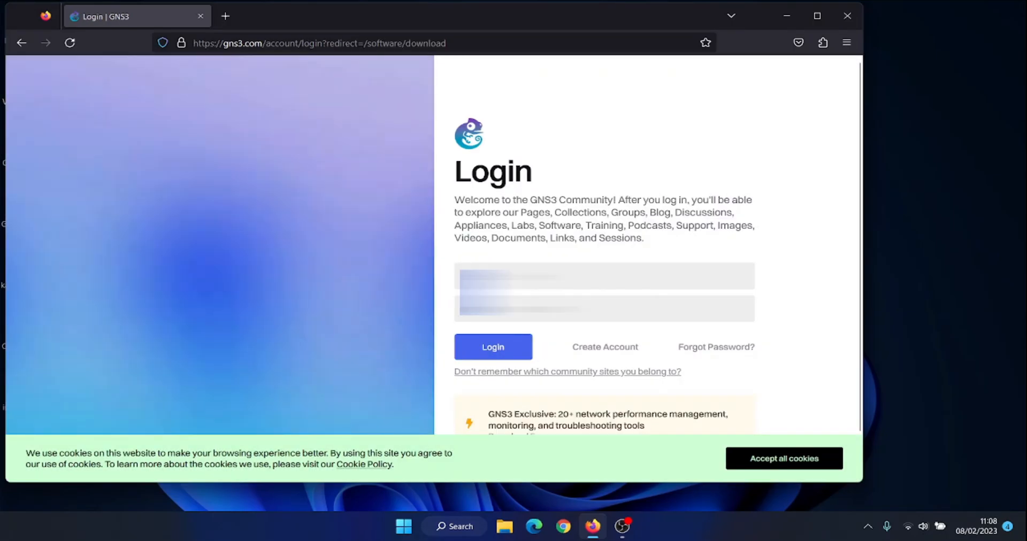
mouse_move(524, 255)
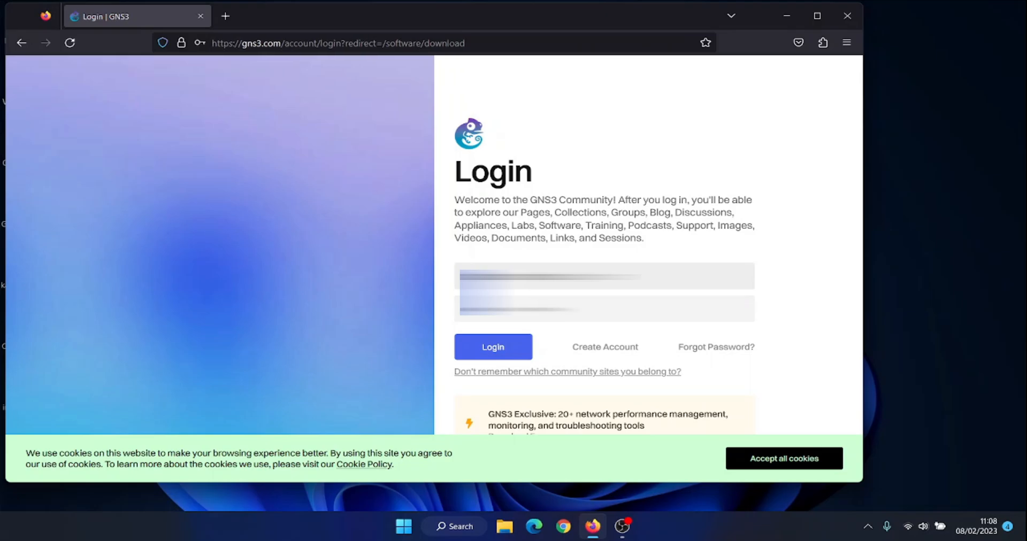
left_click(492, 346)
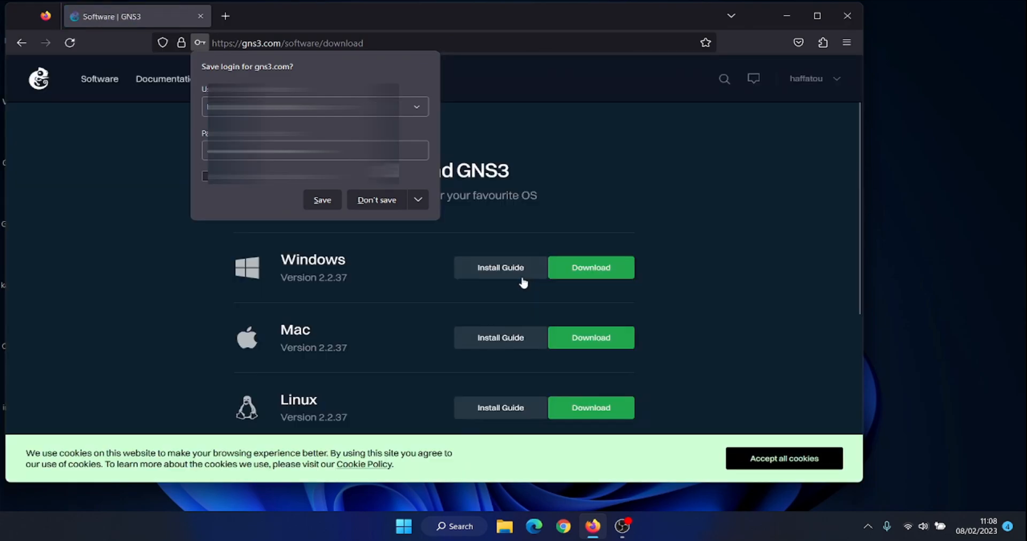
- Dismiss the save-login prompt, download the Windows GNS3 2.2.37 installer and place it on the desktop
left_click(376, 200)
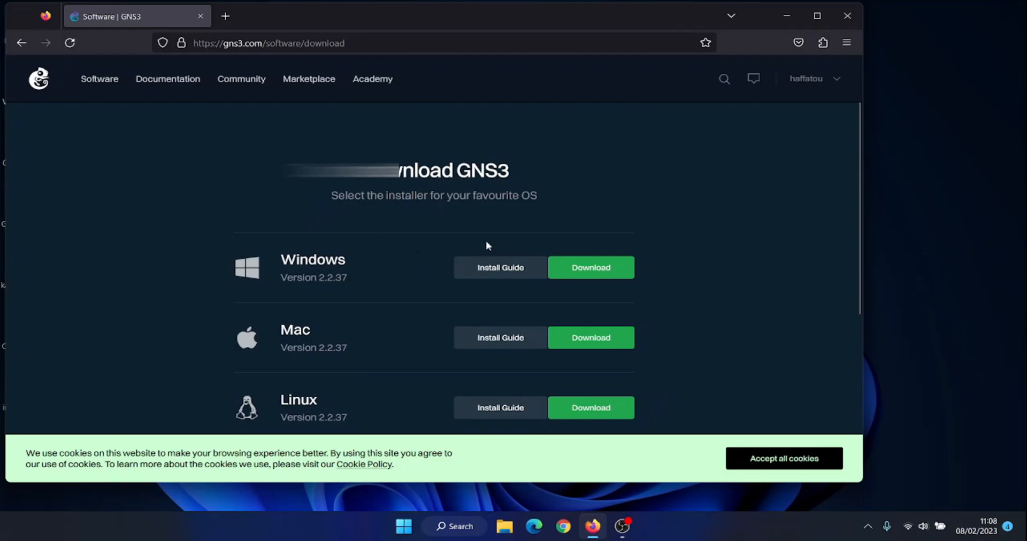
mouse_move(591, 267)
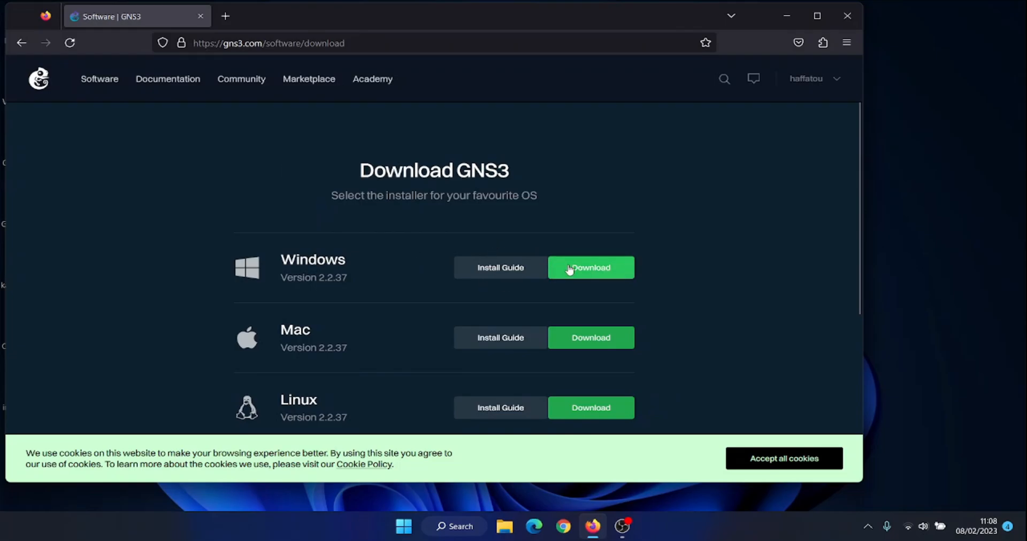
left_click(589, 268)
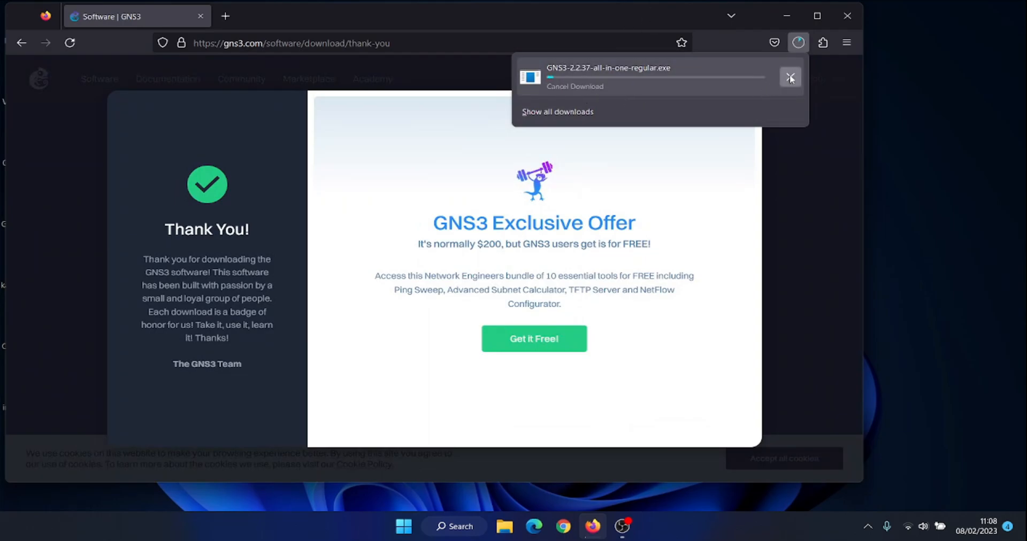
left_click(789, 77)
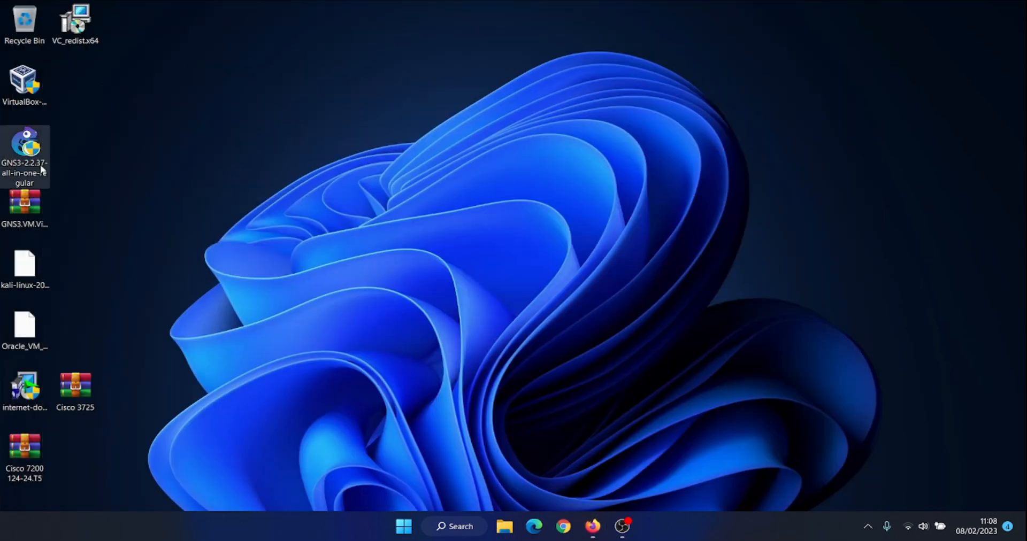
left_click_drag(25, 156, 690, 114)
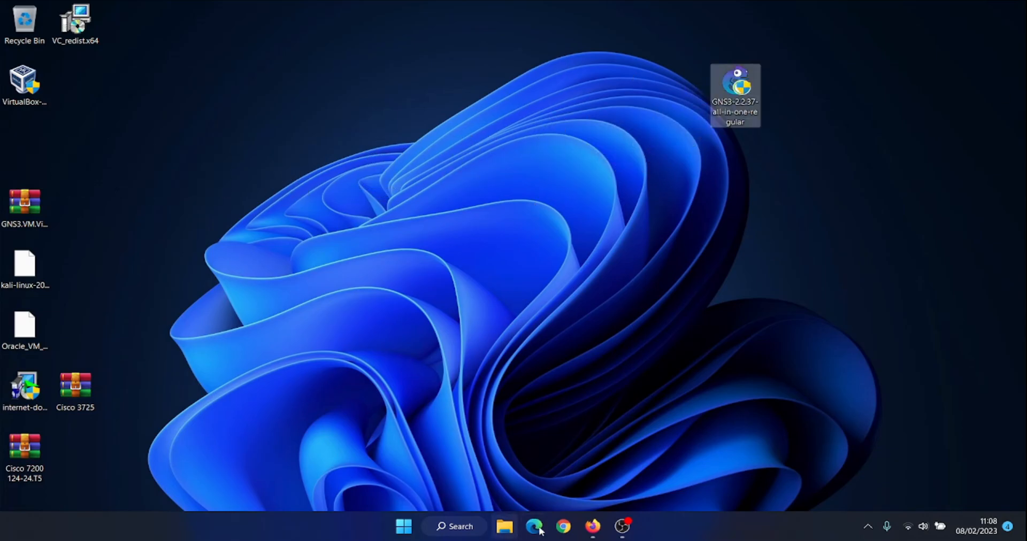
left_click(591, 527)
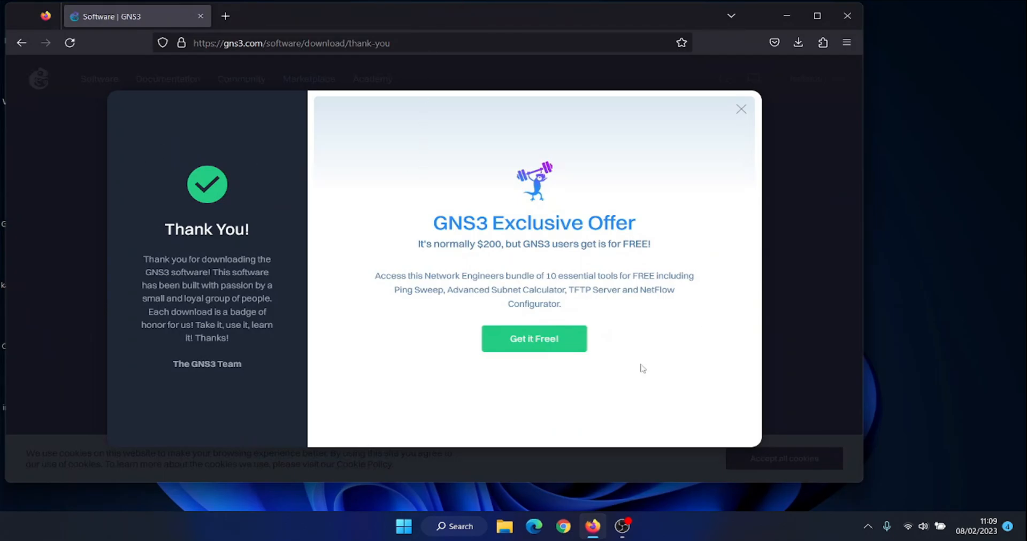
- Go back to Software > GNS3 VM and download the GNS3 VM 2.2.37 VirtualBox zip
left_click(740, 109)
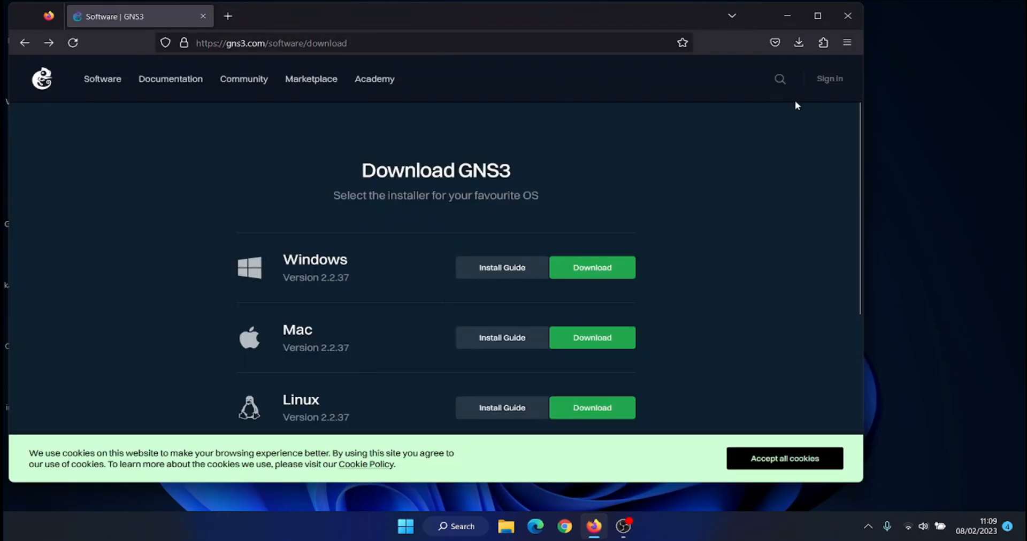
mouse_move(101, 79)
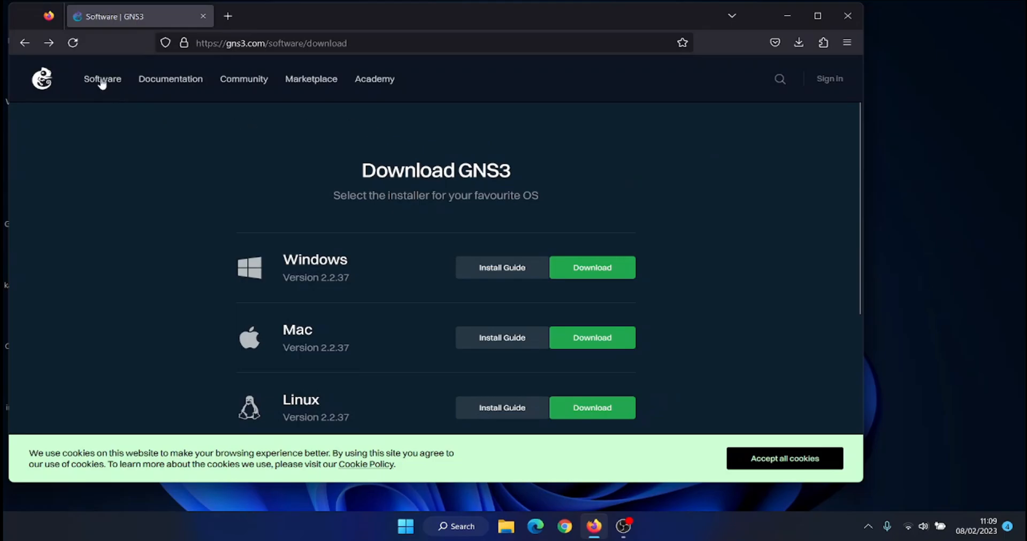
left_click(102, 79)
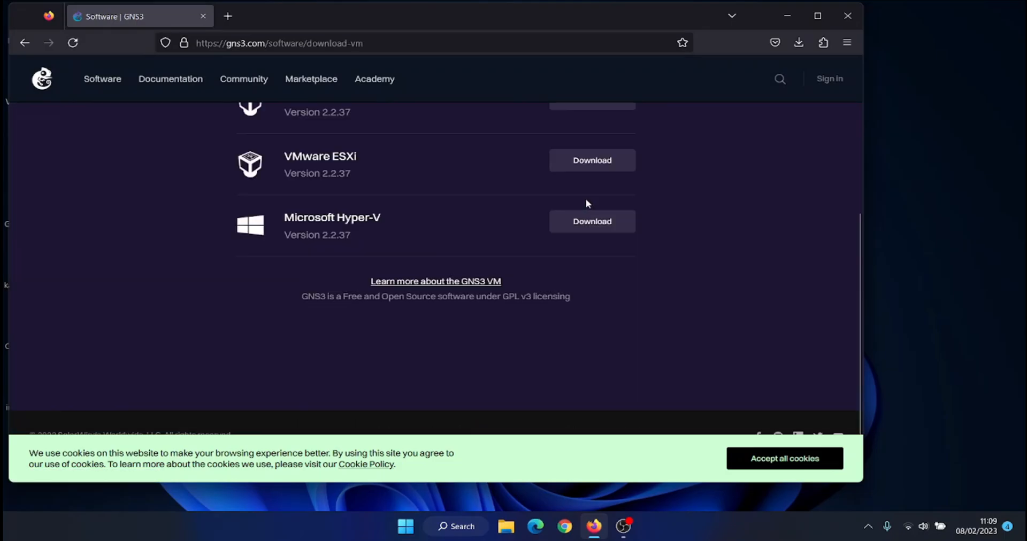
scroll("up", 3)
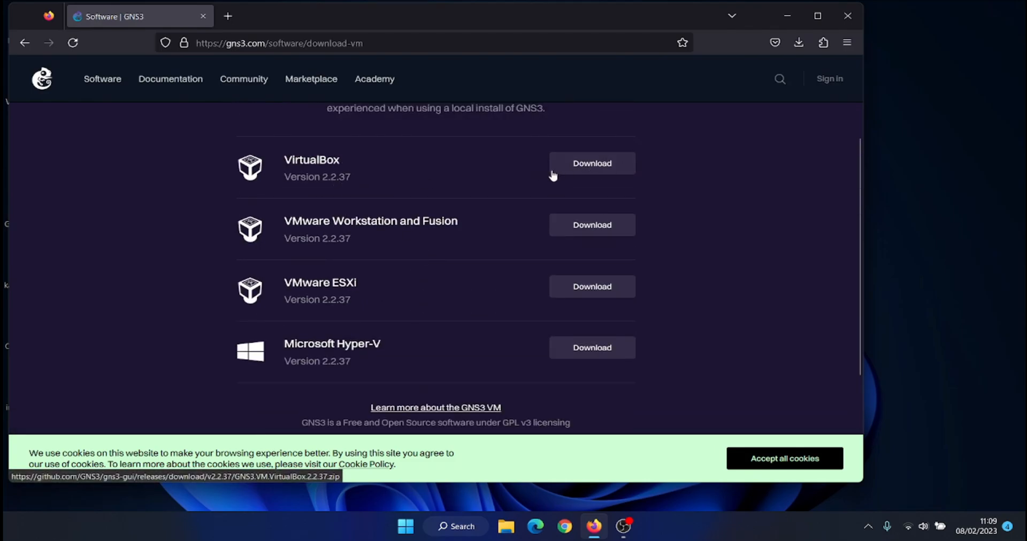
left_click(590, 163)
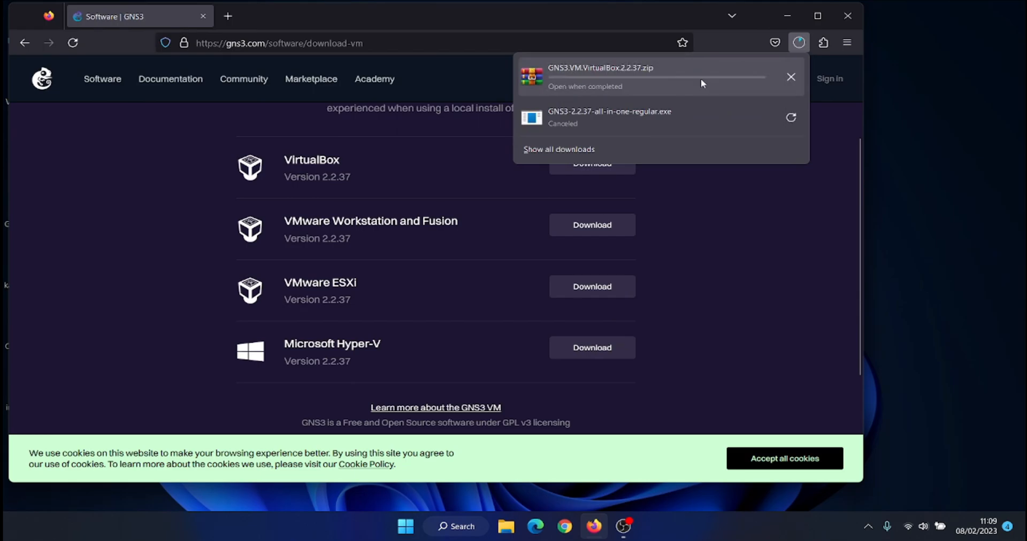
left_click(791, 77)
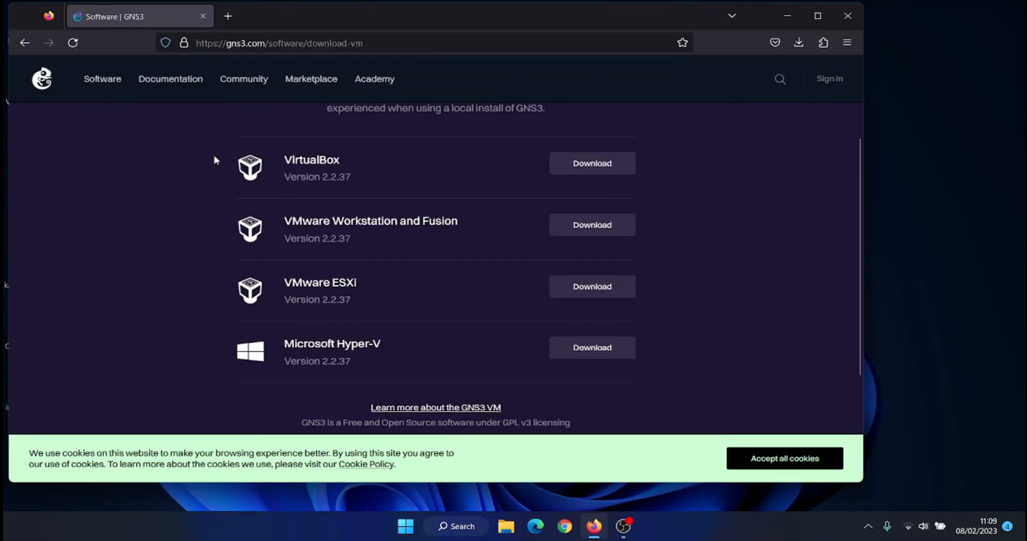
- Close the GNS3 tab, search for 'virtualbox' and open the Oracle VM VirtualBox result
left_click(227, 16)
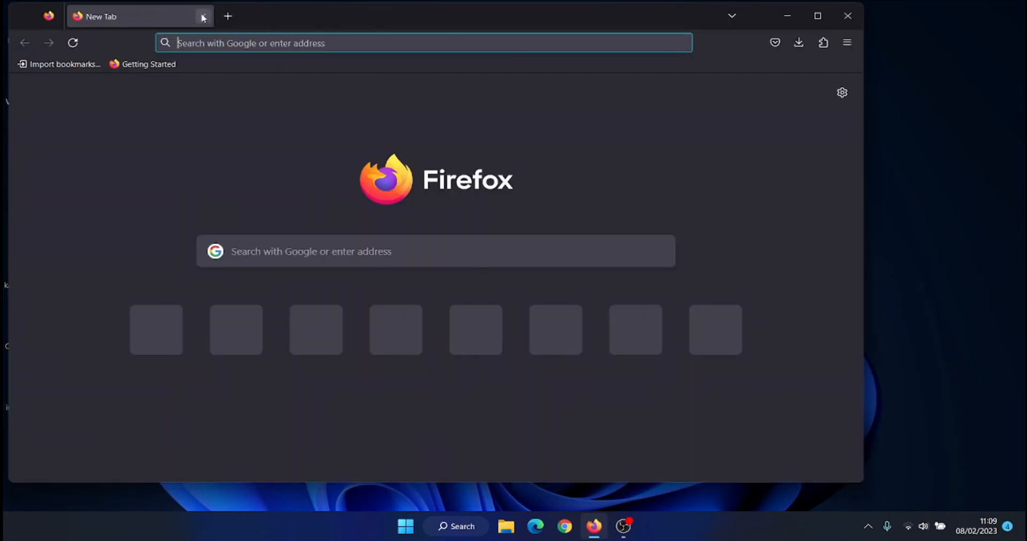
type("vir")
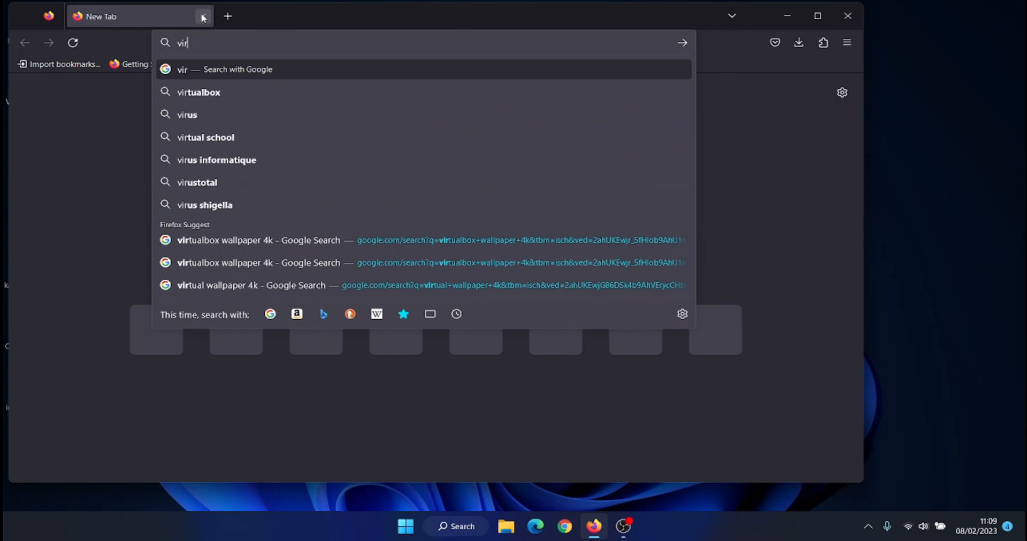
left_click(199, 92)
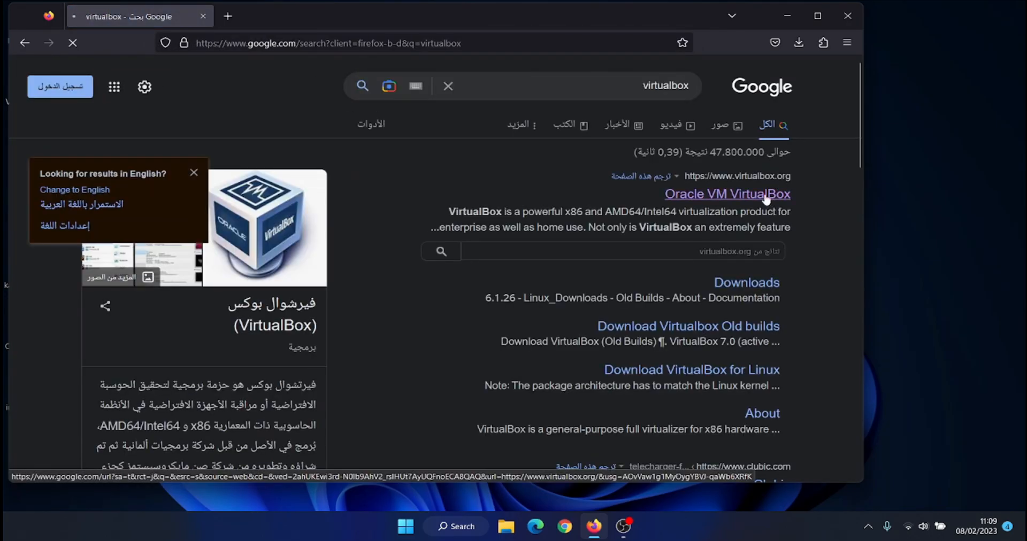
left_click(728, 194)
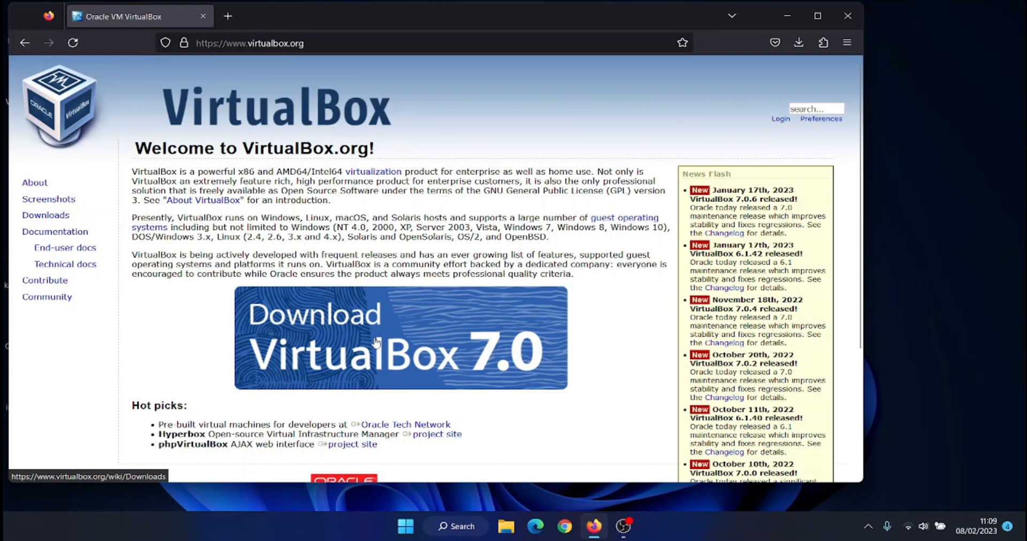
- Download the VirtualBox 7.0.6 Windows hosts installer and move it to the desktop's right side
left_click(400, 337)
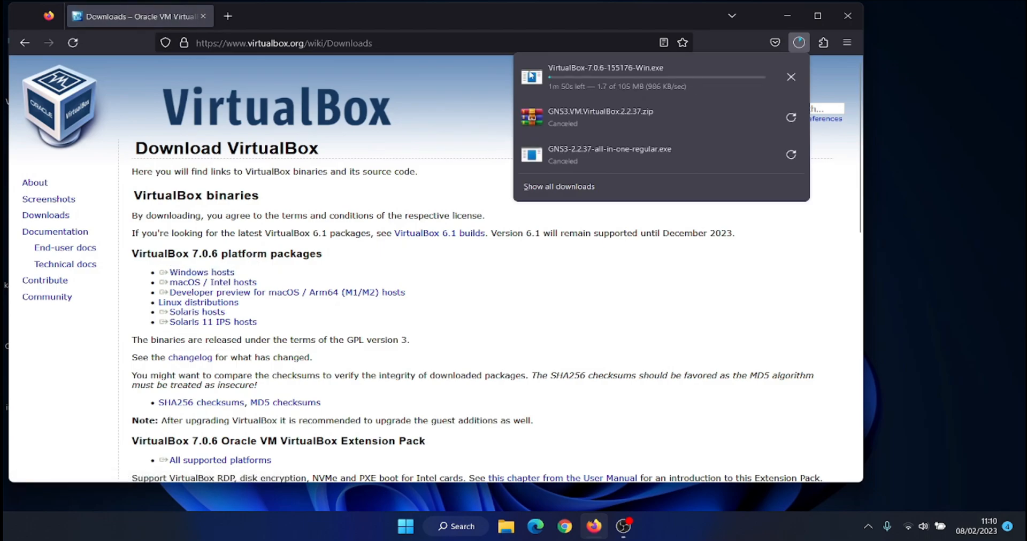
left_click(790, 77)
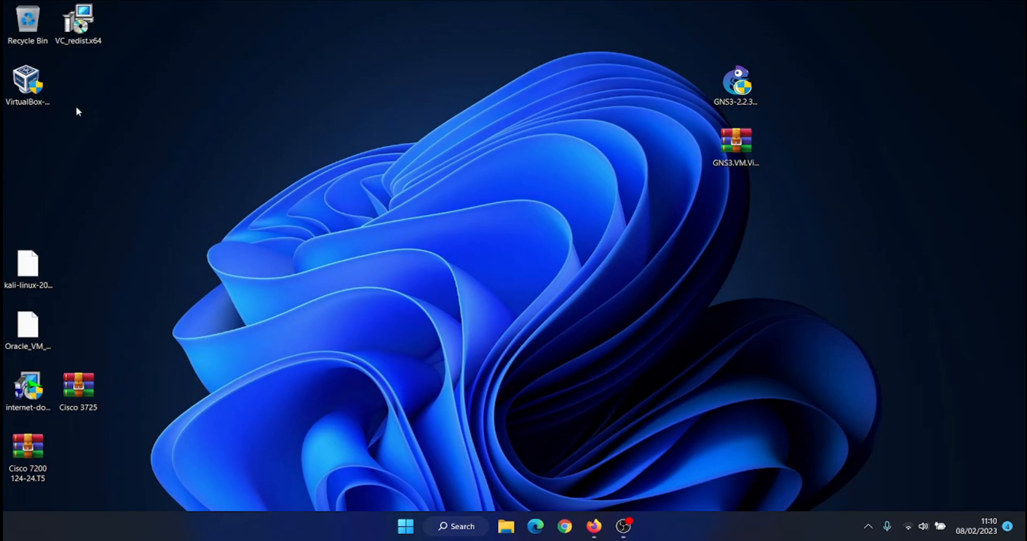
left_click_drag(28, 85, 666, 191)
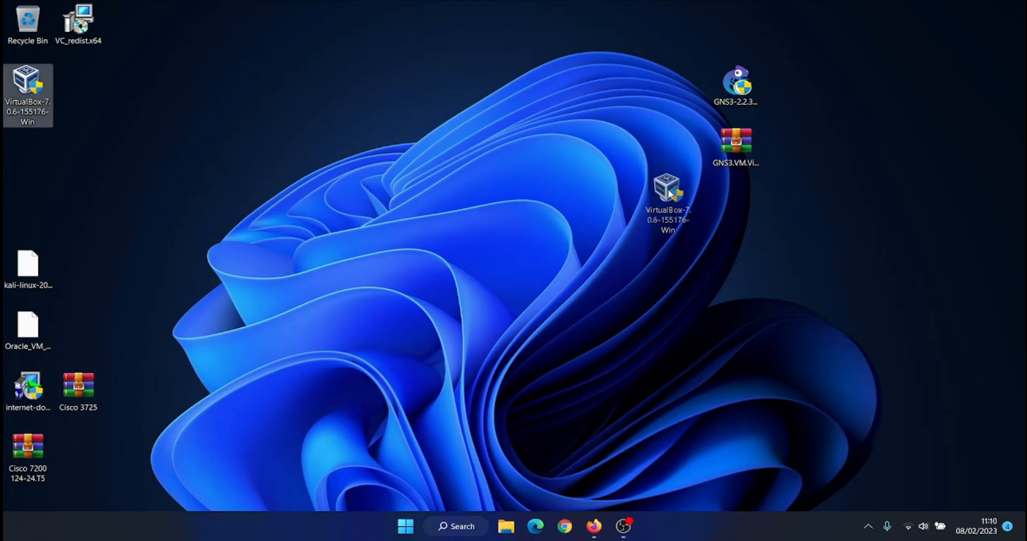
mouse_move(622, 526)
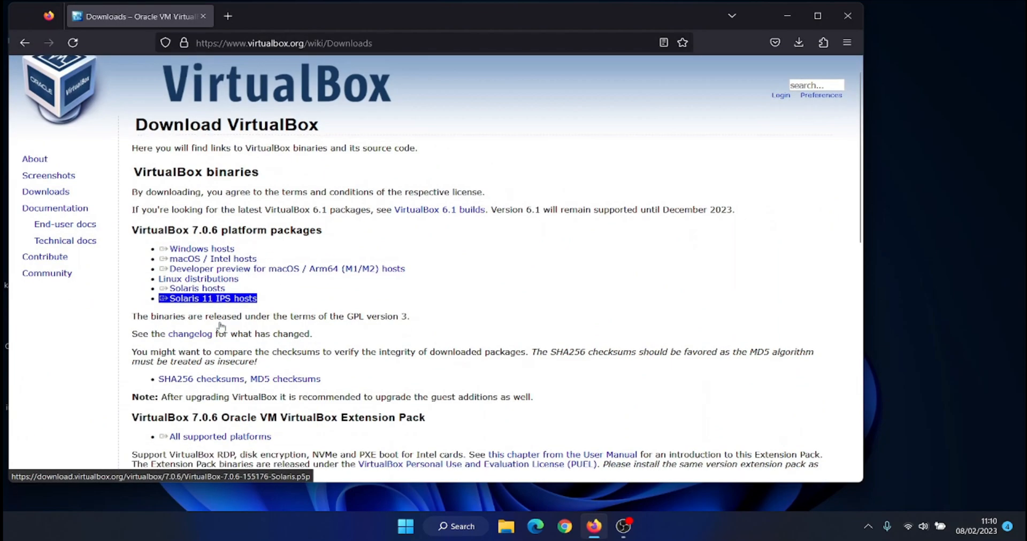
- Download the Extension Pack for all supported platforms and arrange it on the desktop
scroll("down", 3)
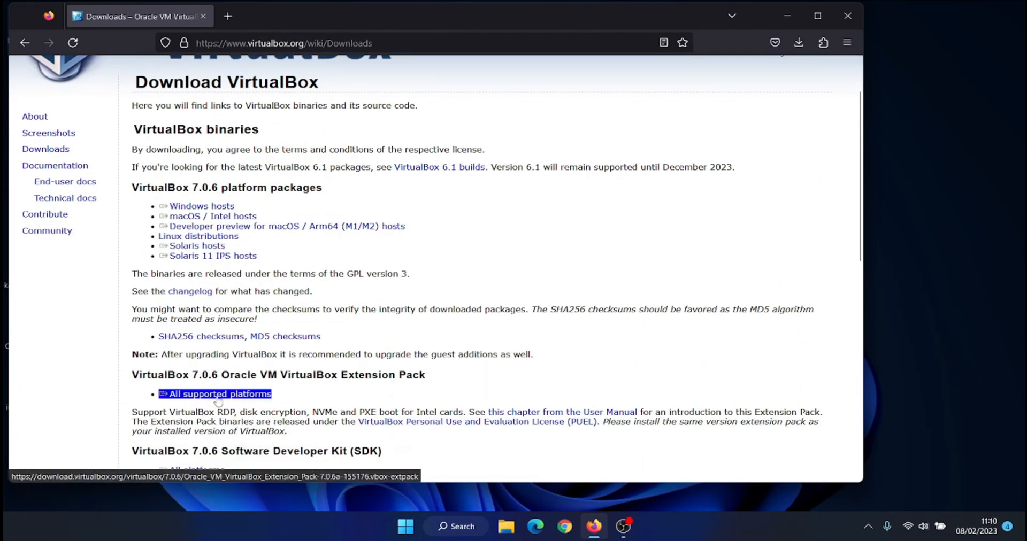
left_click(798, 42)
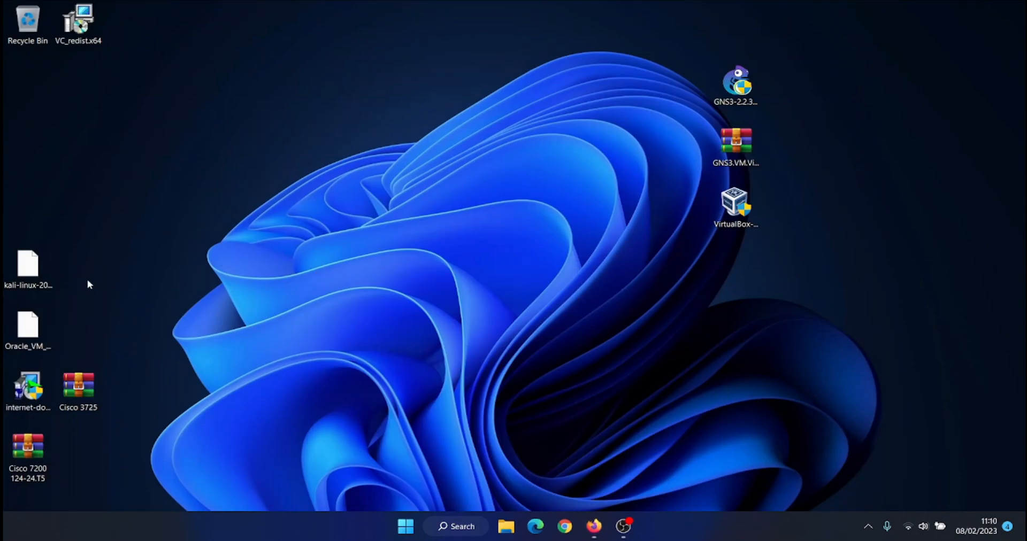
left_click_drag(28, 330, 661, 295)
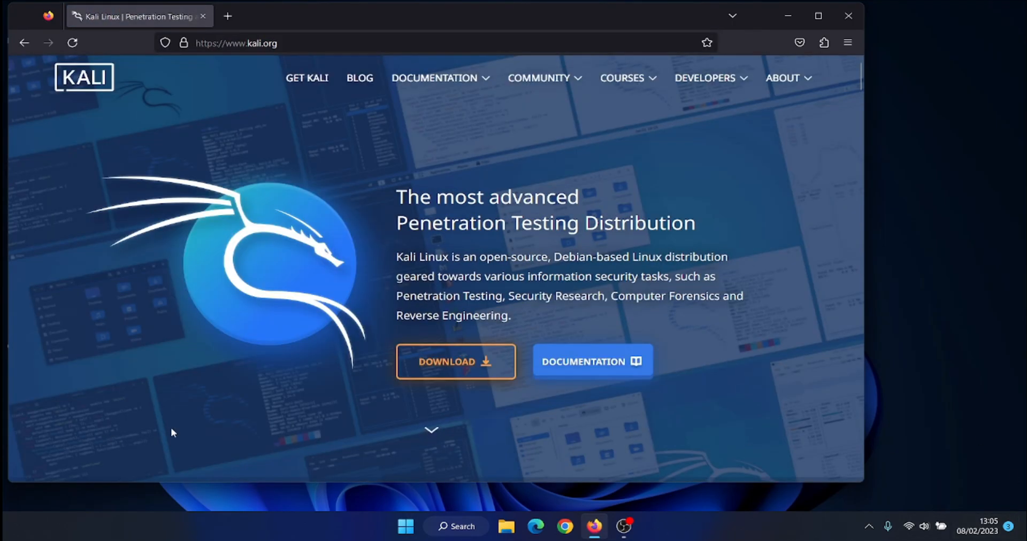
- From kali.org's download options, start the 64-bit Kali VirtualBox image download
left_click(456, 362)
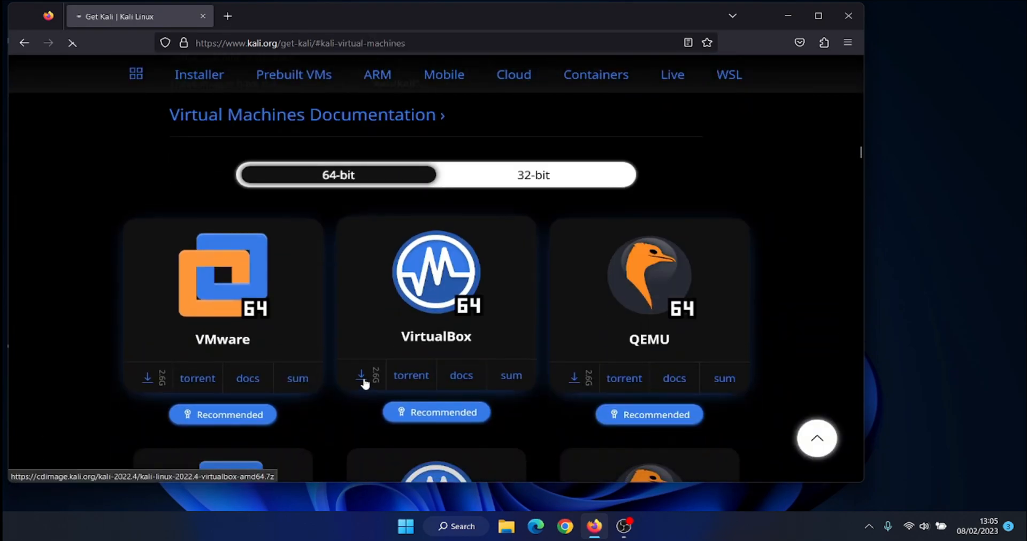
left_click(360, 378)
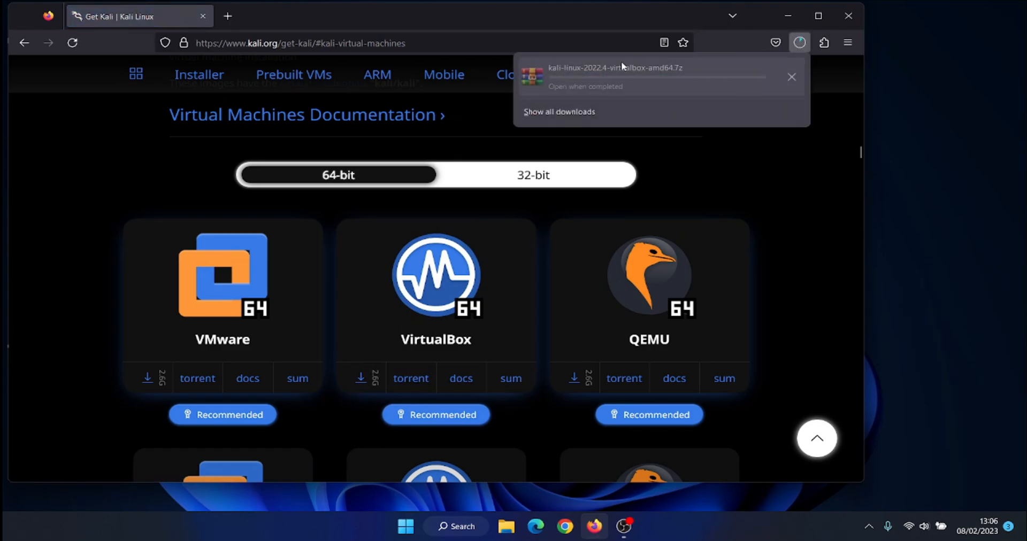
left_click(791, 76)
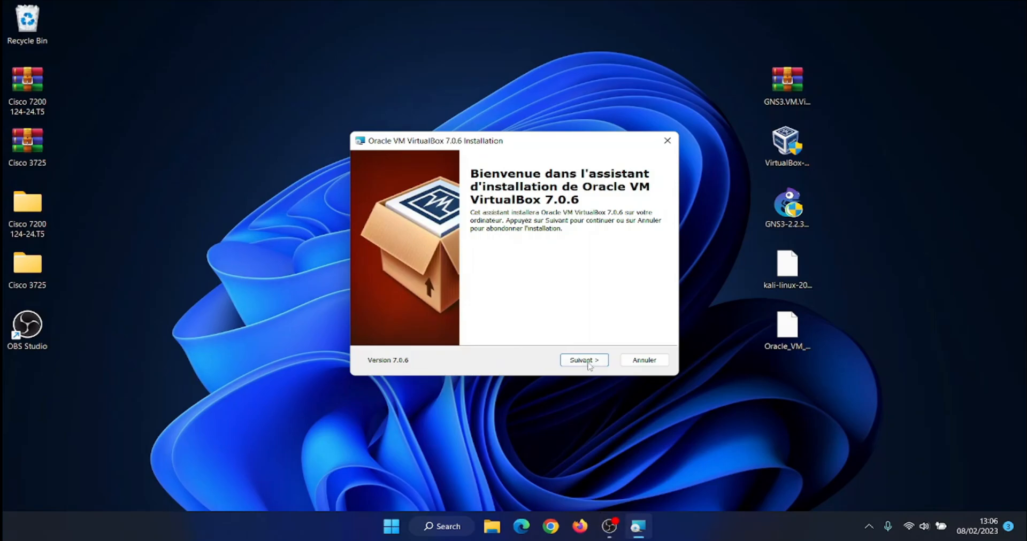
- Run the VirtualBox 7.0.6 setup past the dependency warning, untick 'Démarrer Oracle VM VirtualBox' and finish
left_click(582, 359)
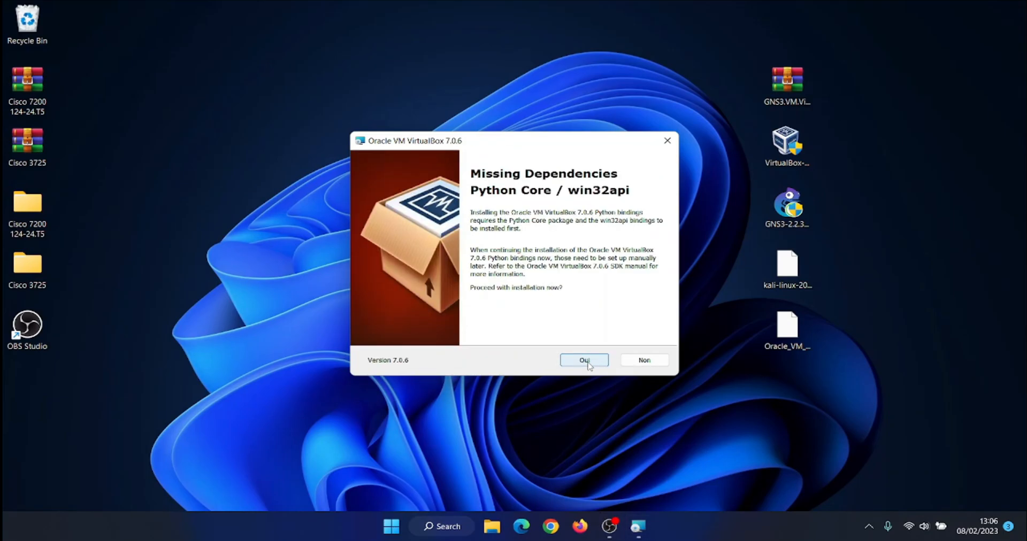
left_click(582, 360)
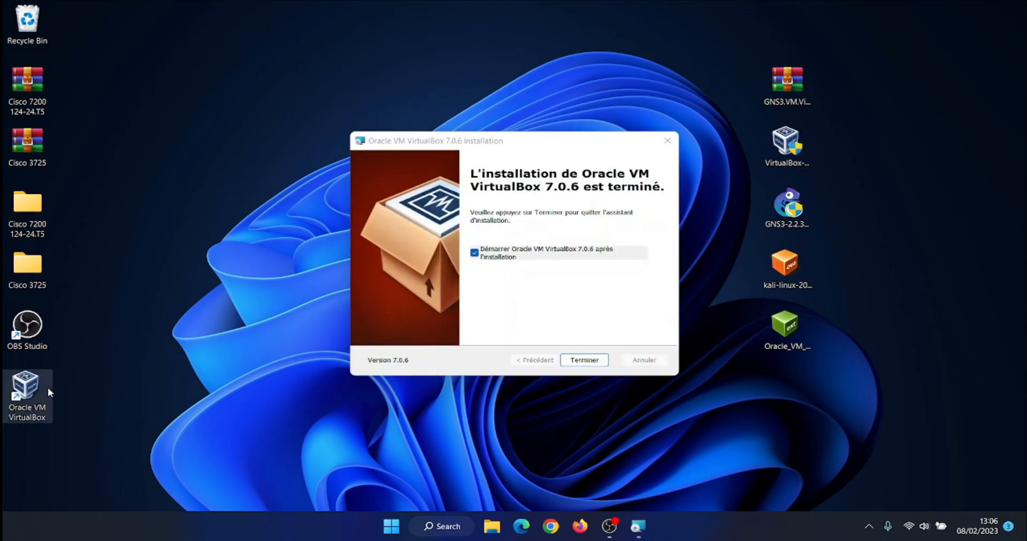
left_click(474, 253)
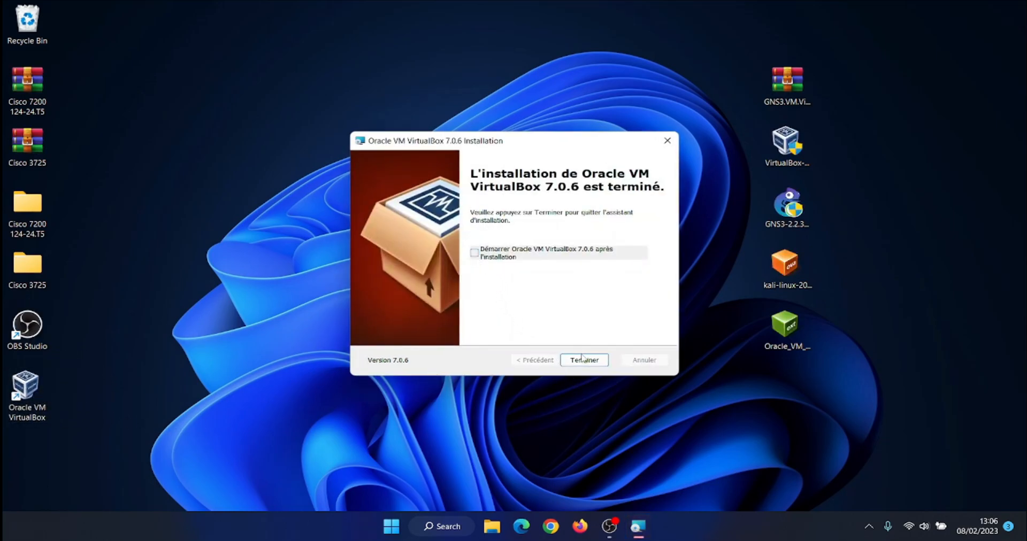
left_click(583, 359)
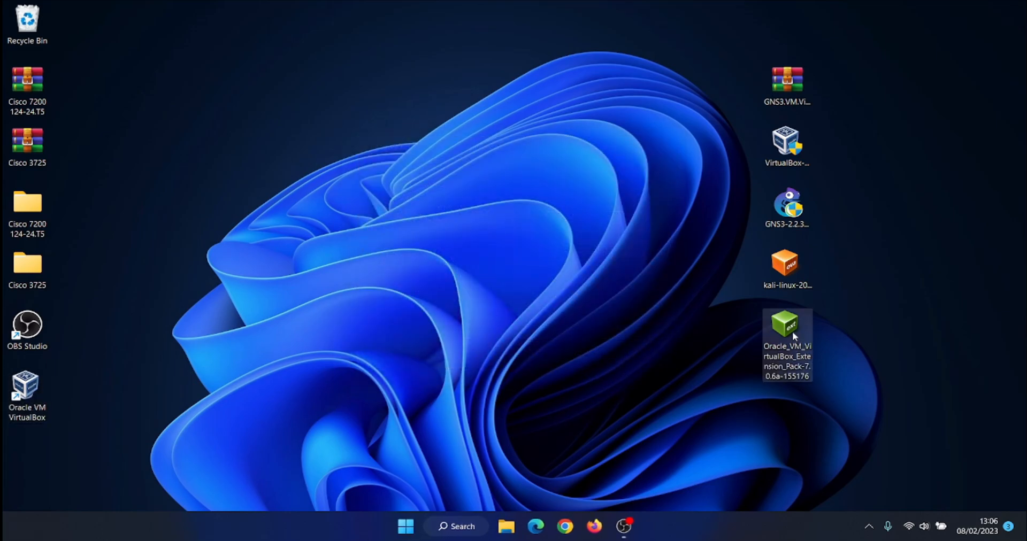
mouse_move(787, 334)
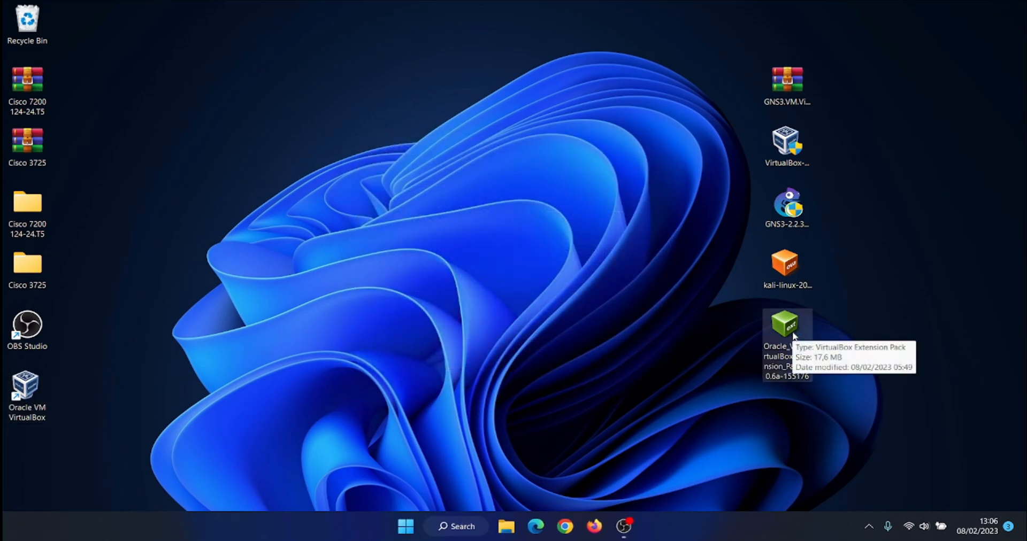
- Install the downloaded Extension Pack and close the VirtualBox manager
double_click(27, 386)
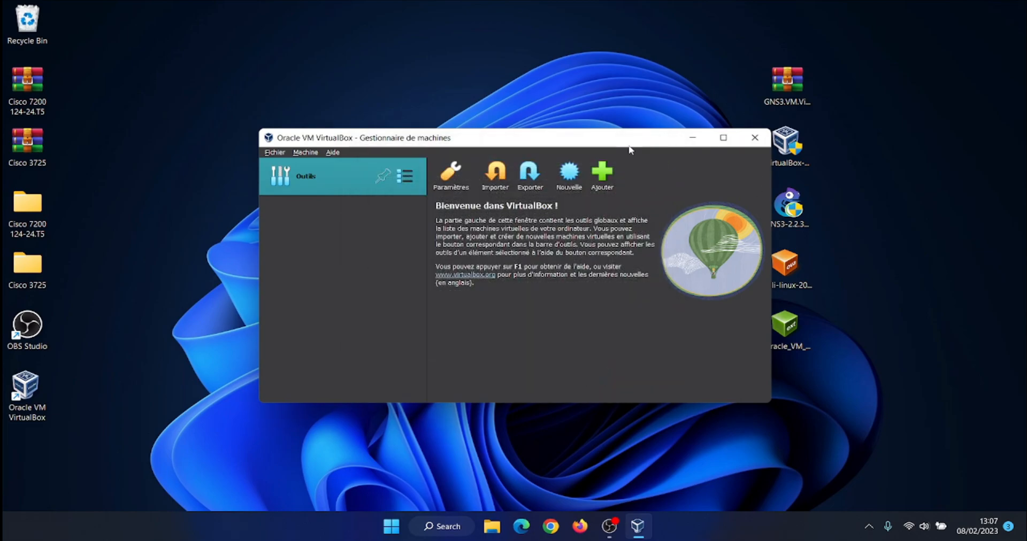
left_click(755, 138)
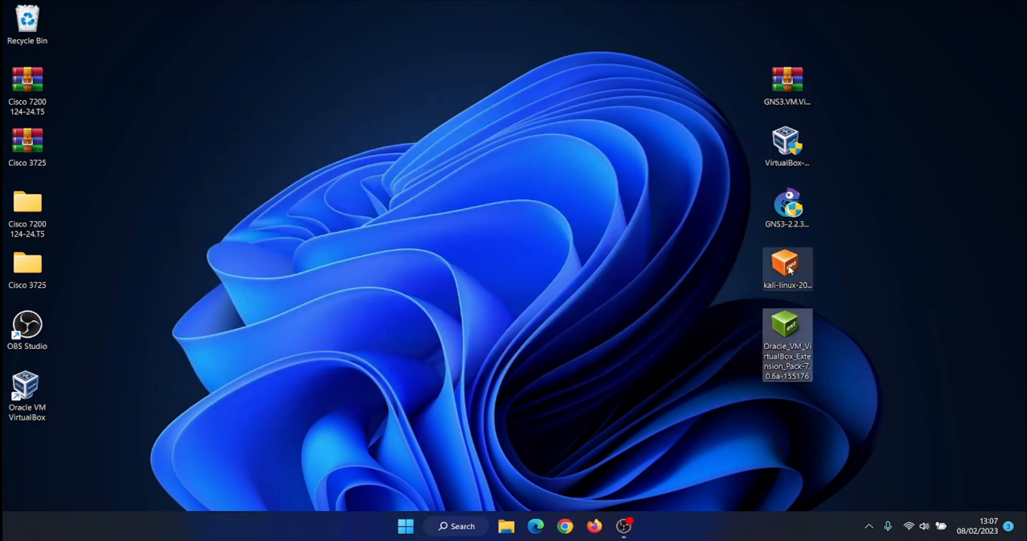
mouse_move(786, 268)
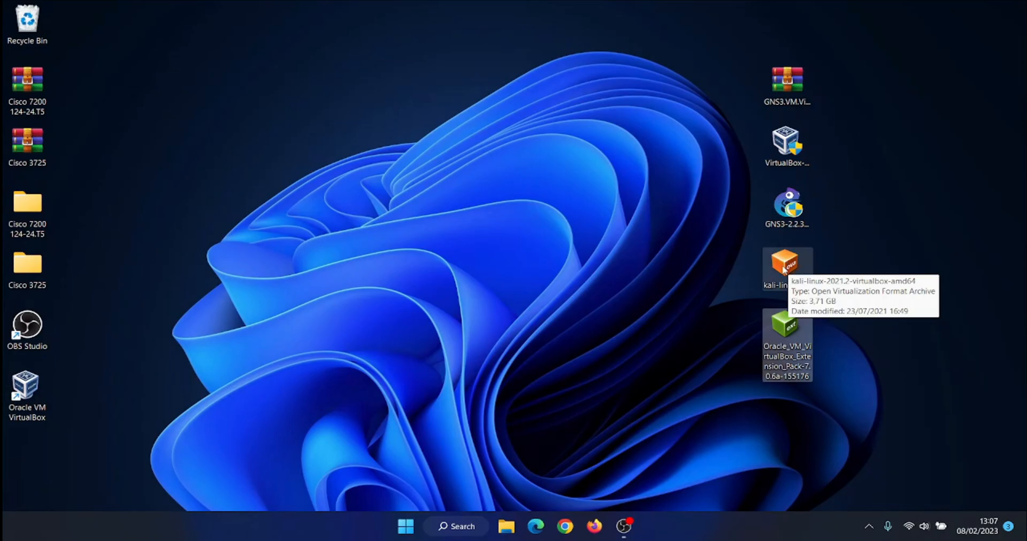
- Import the Kali .ova with suggested settings, accept its licence, and extract the GNS3 VM zip
double_click(786, 268)
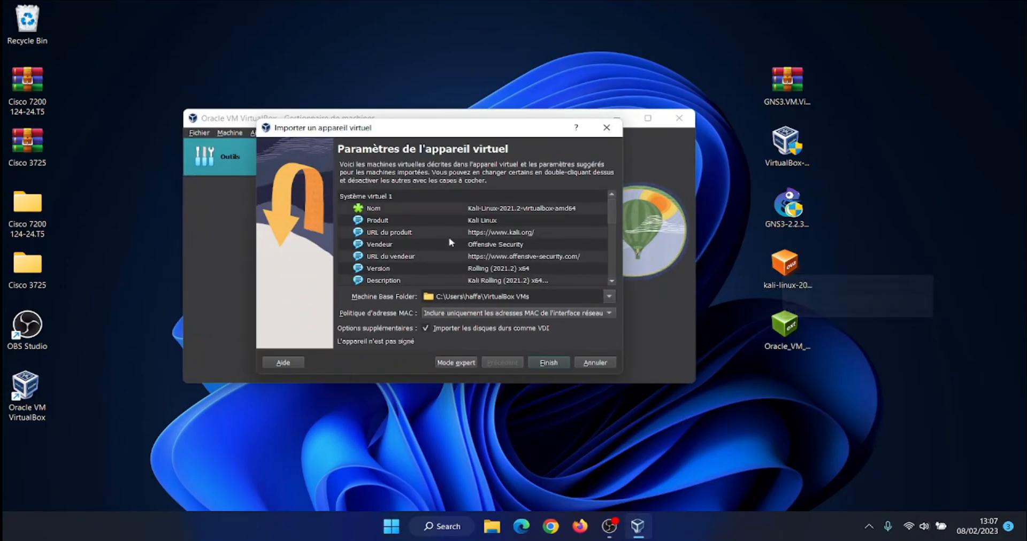
left_click(547, 361)
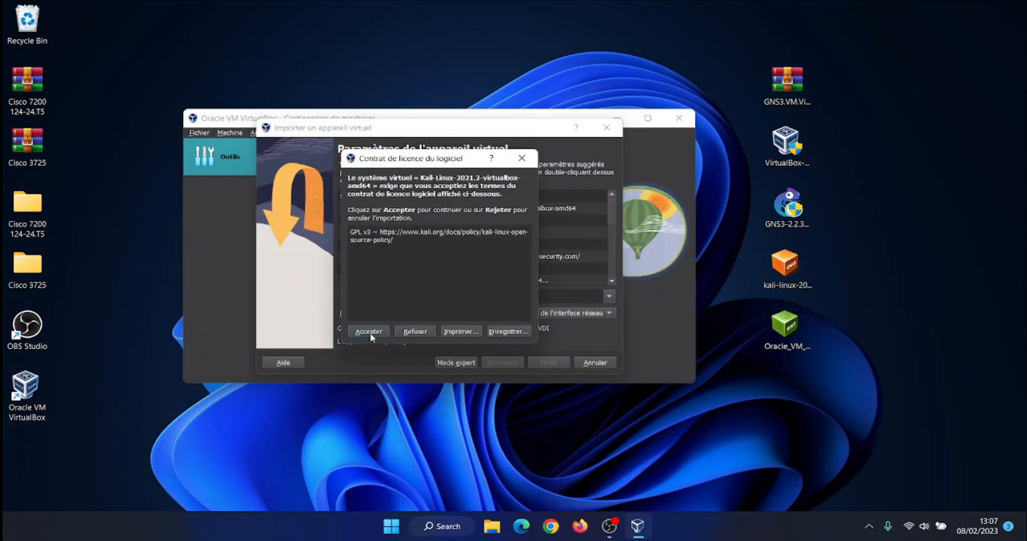
left_click(368, 330)
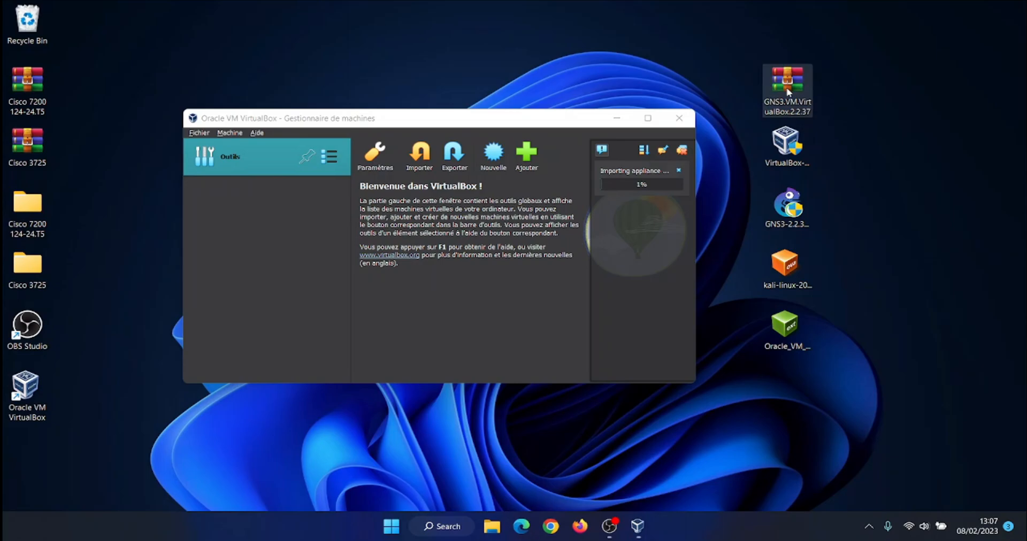
right_click(786, 90)
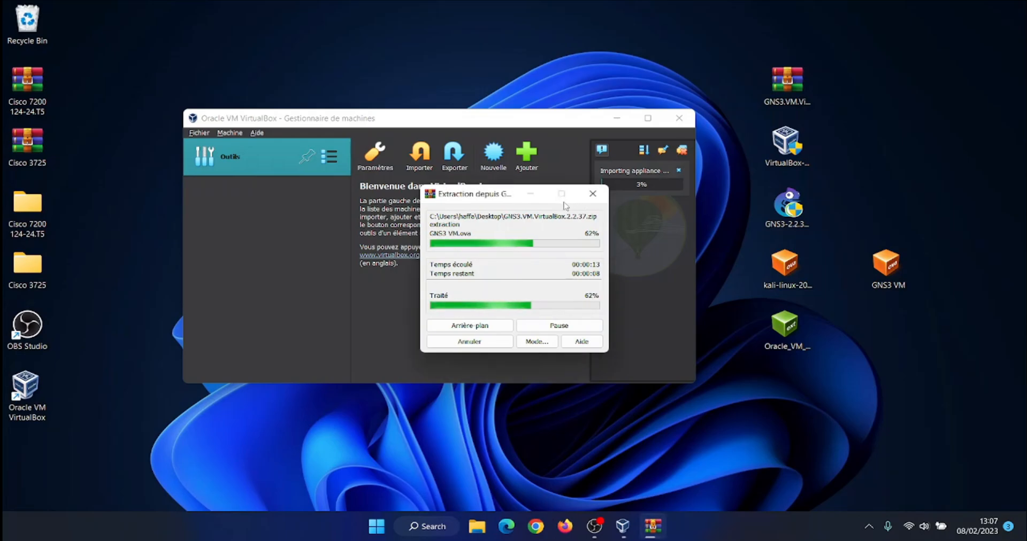
- Check the imported GNS3 VM in VirtualBox's machine list, then close VirtualBox Manager
left_click_drag(481, 194, 860, 310)
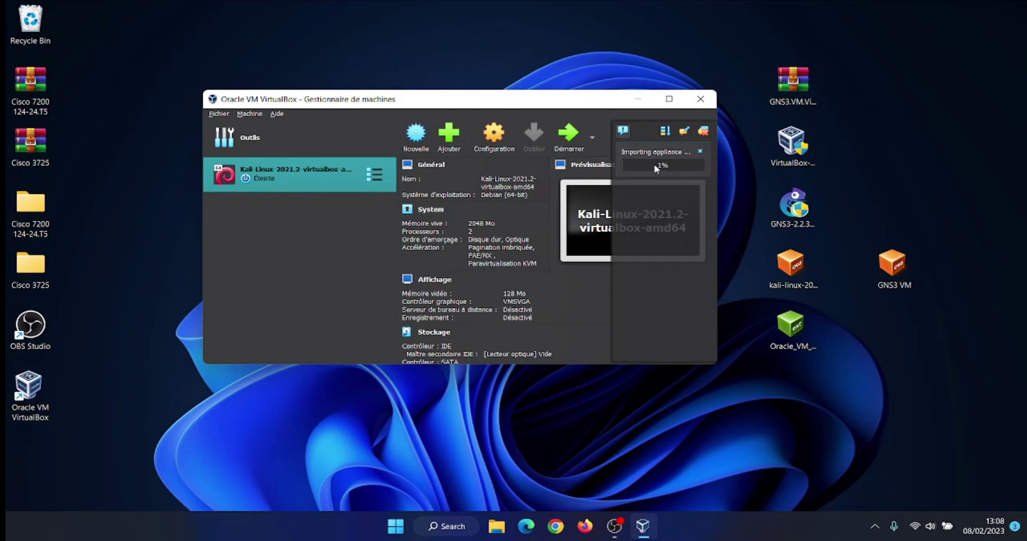
mouse_move(653, 168)
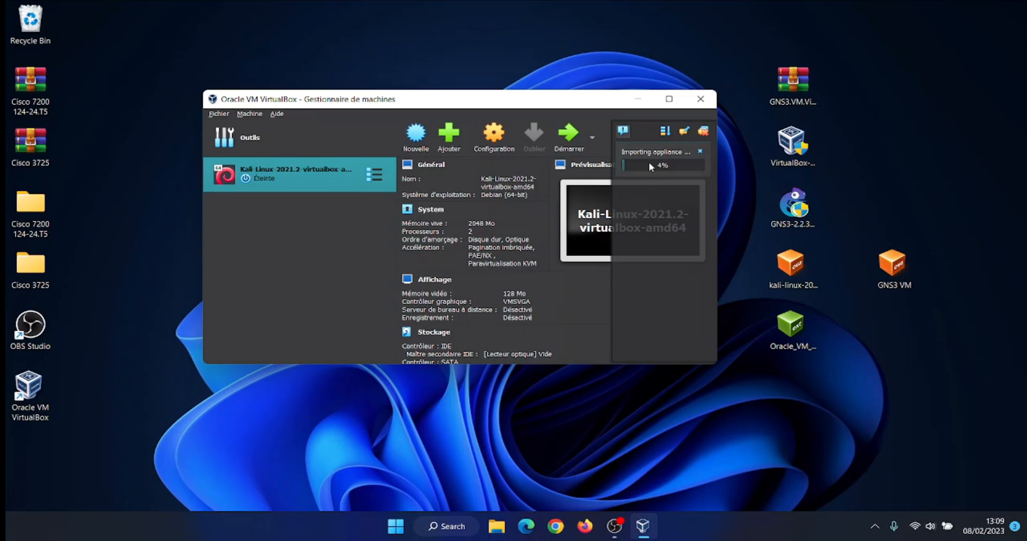
left_click(295, 210)
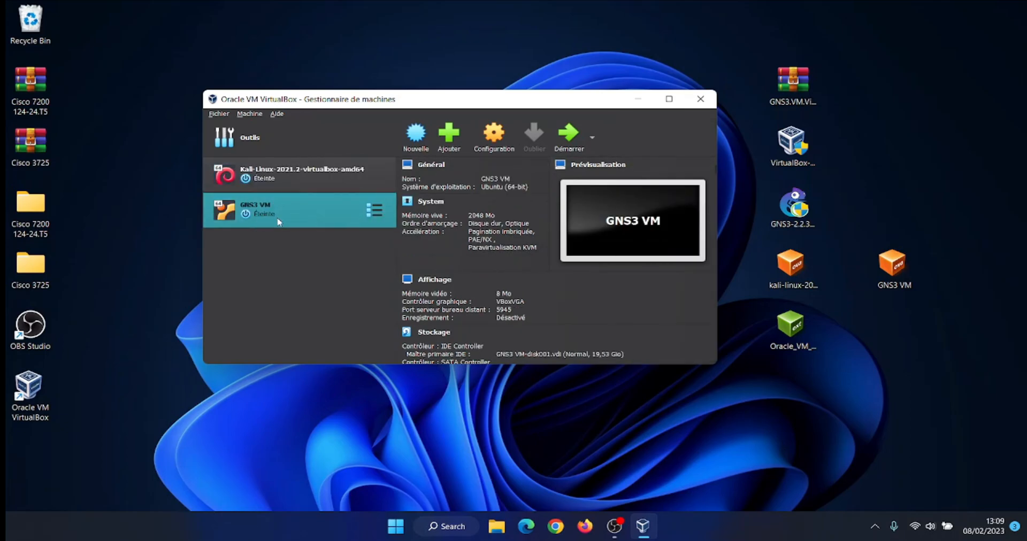
left_click(700, 100)
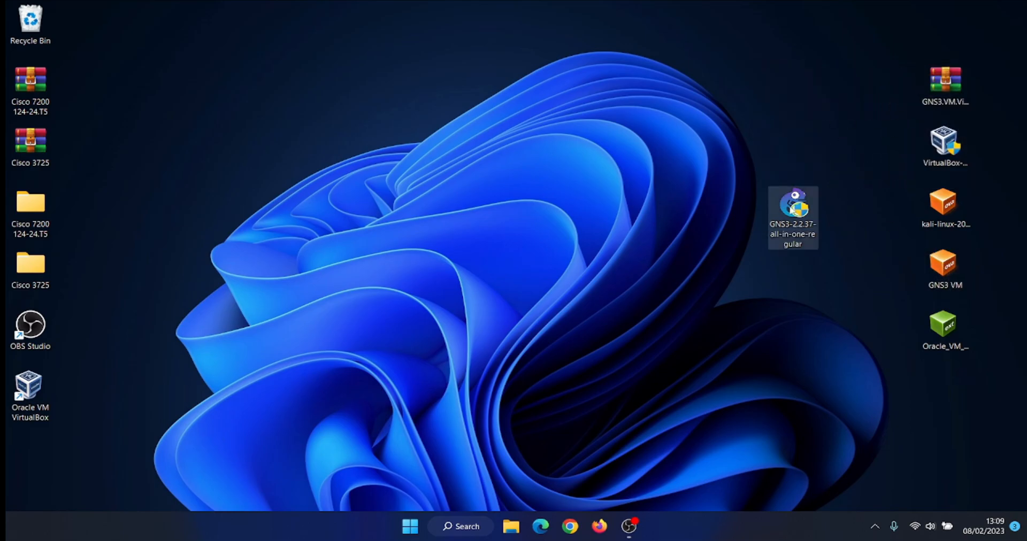
- Run the GNS3 2.2.37 setup keeping Desktop and Tools, and install Npcap with default options
double_click(792, 216)
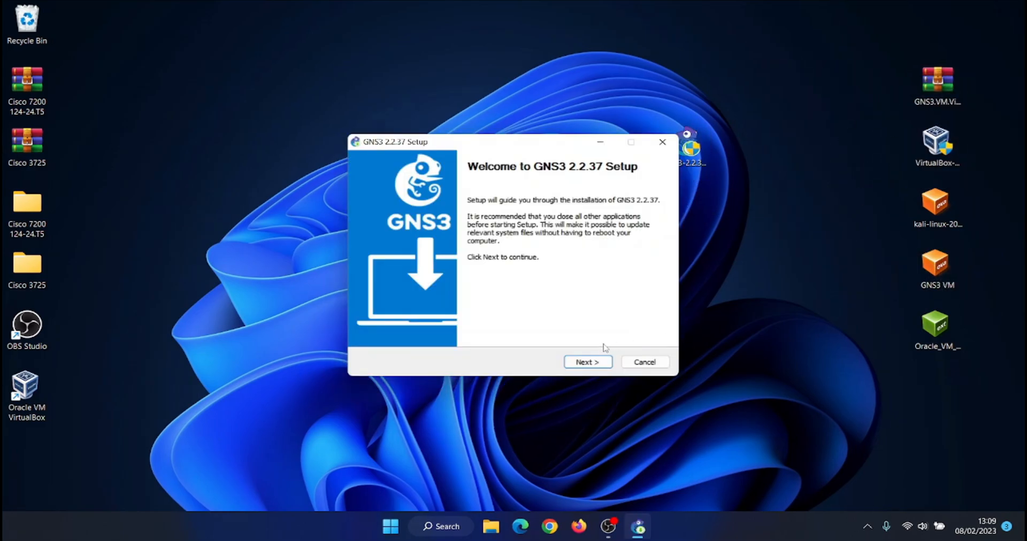
left_click(587, 362)
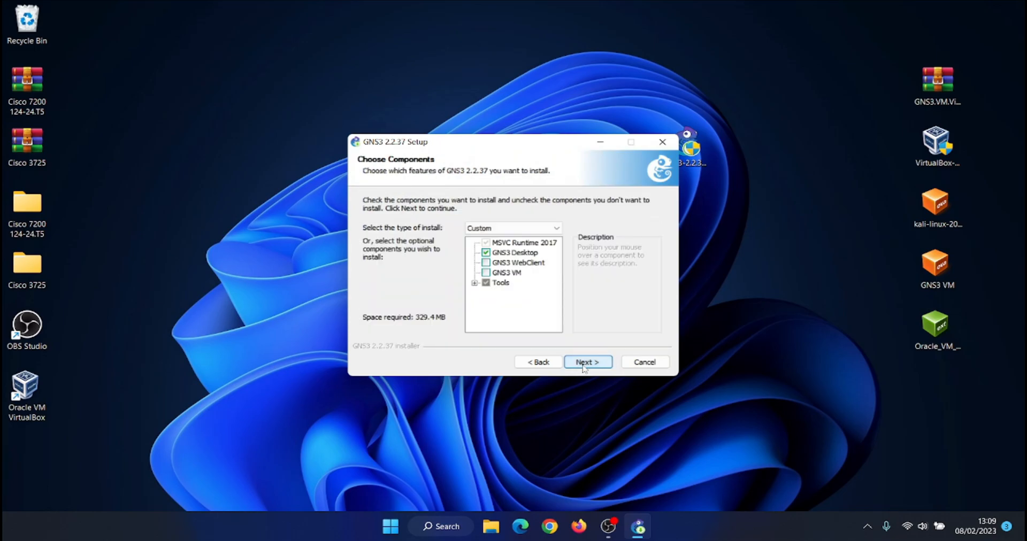
left_click(587, 361)
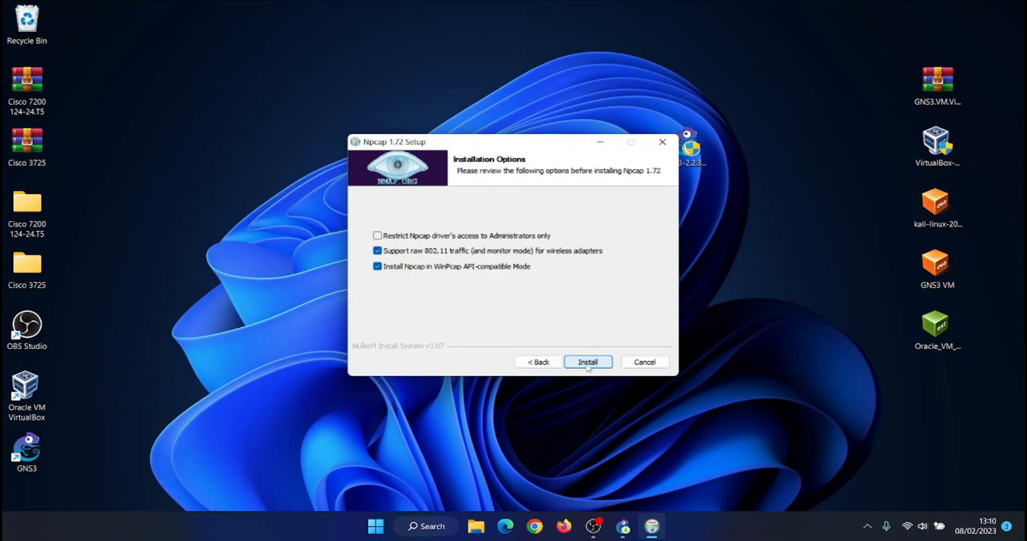
left_click(587, 362)
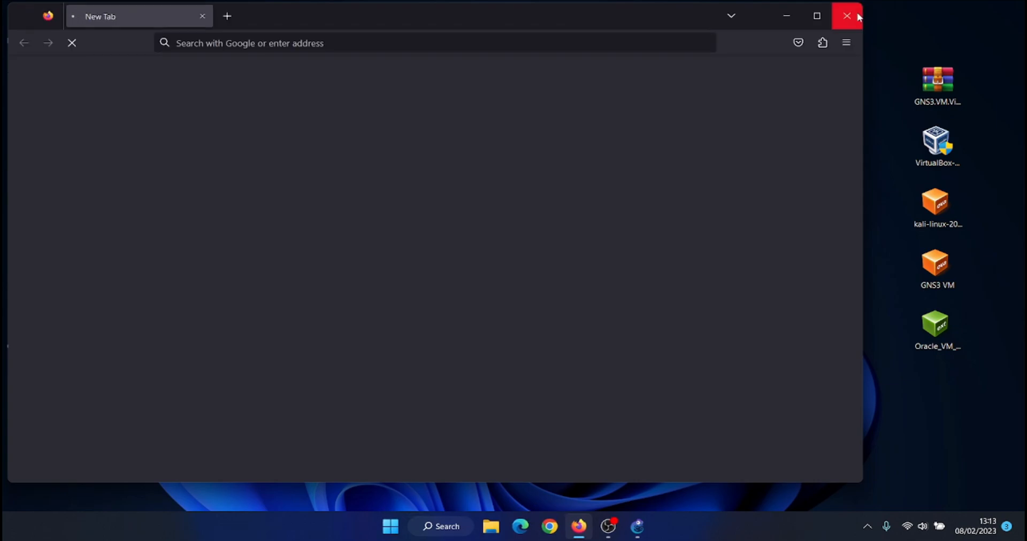
- Close Firefox, enable the GNS3 VM on VirtualBox in Preferences, refresh and apply to start it
left_click(847, 16)
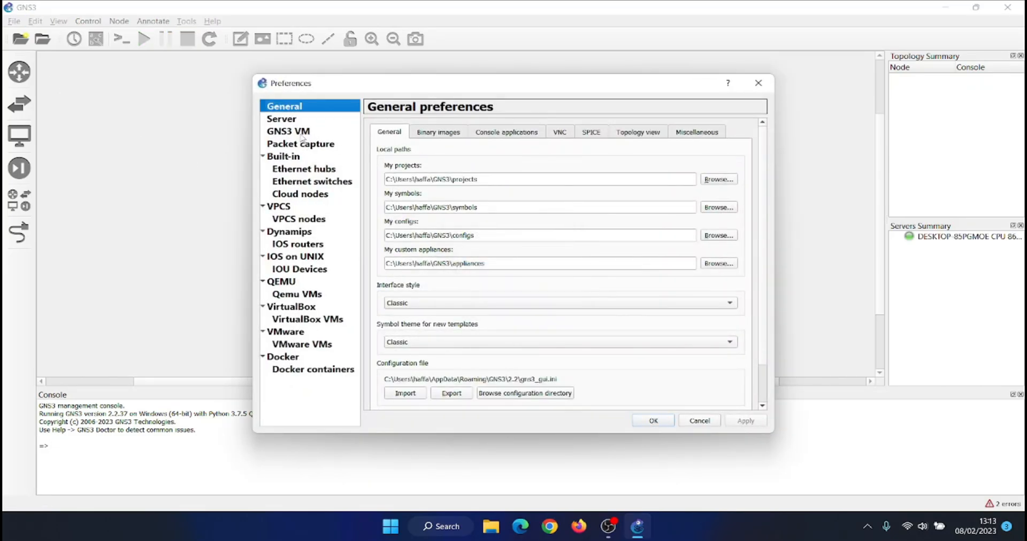
left_click(287, 131)
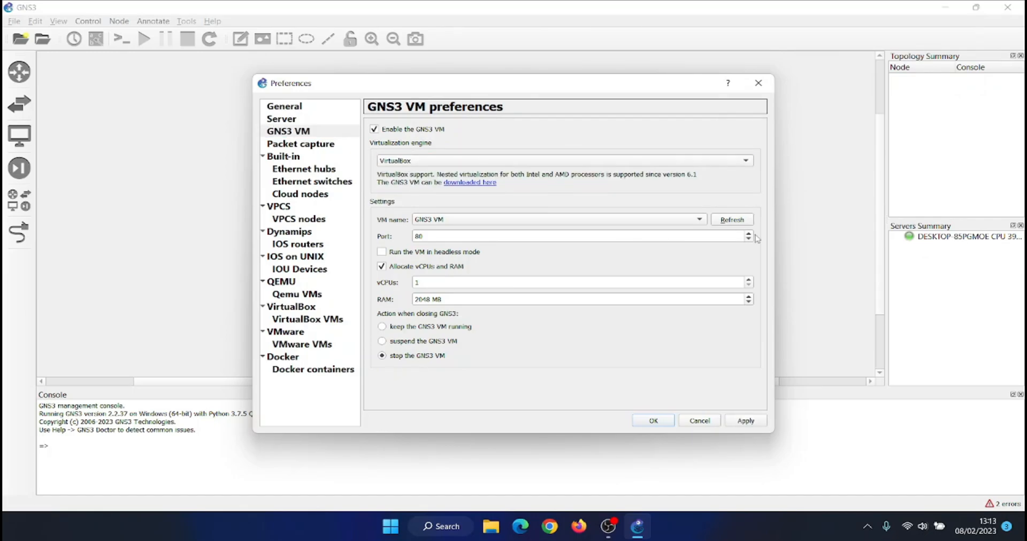
left_click(744, 420)
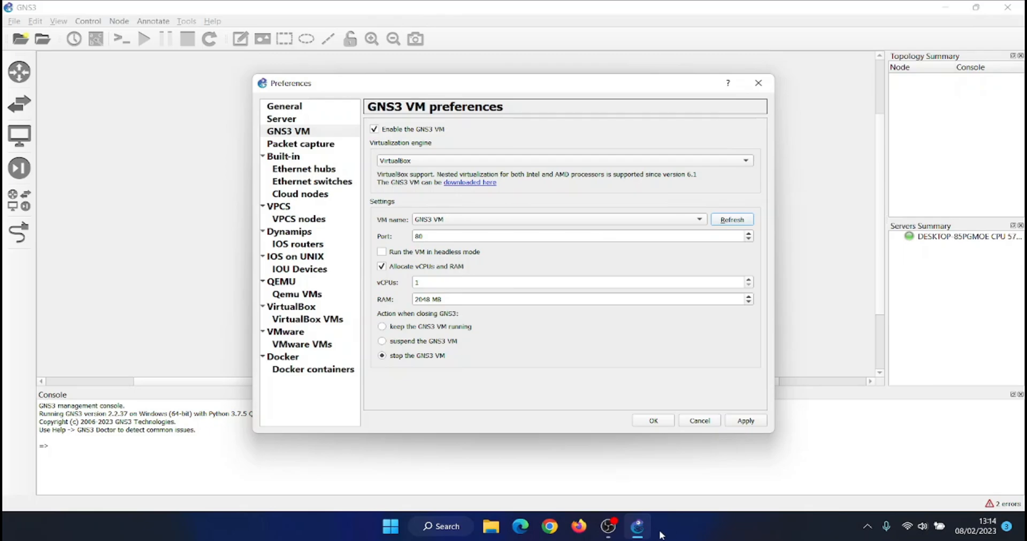
left_click(653, 421)
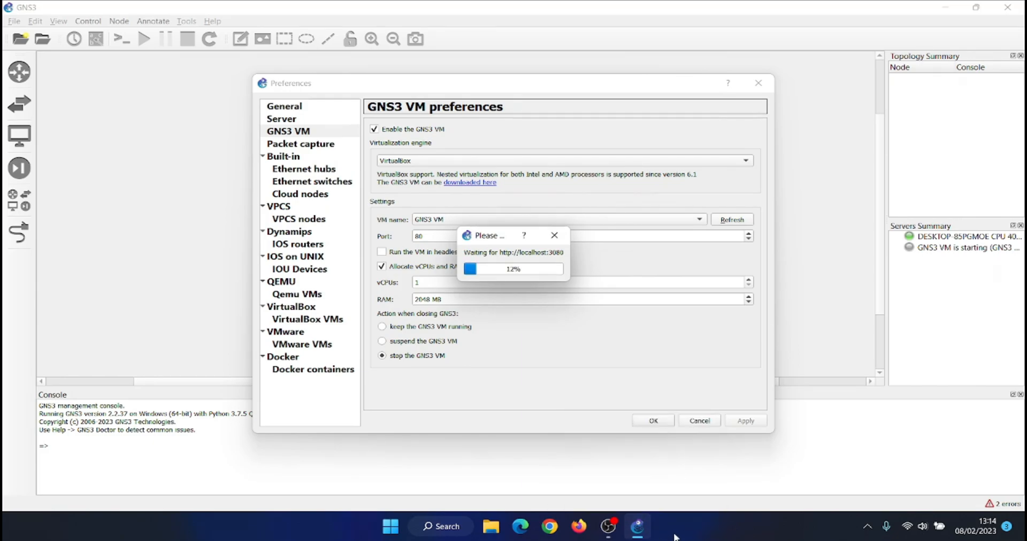
mouse_move(652, 527)
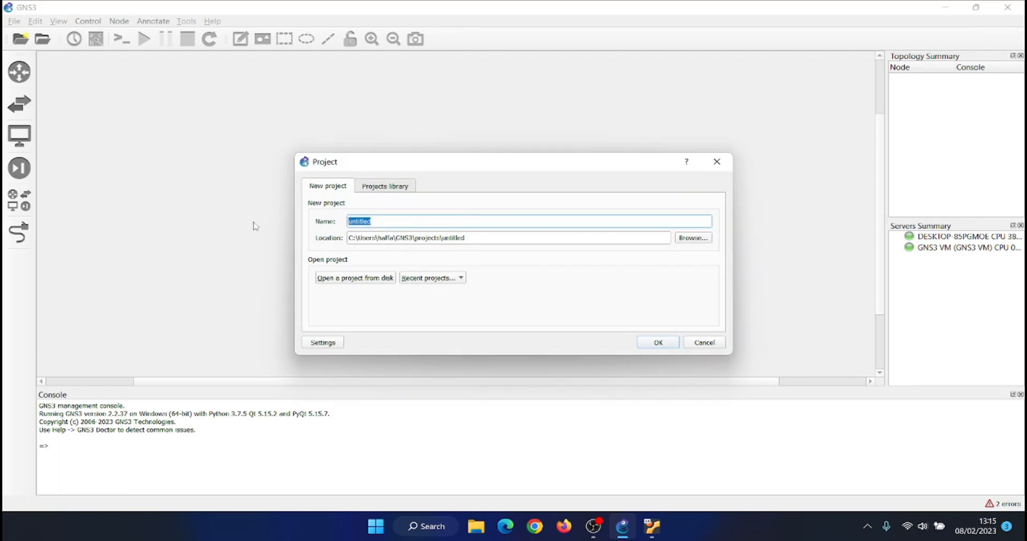
- Create a new GNS3 project named project1
type("project1")
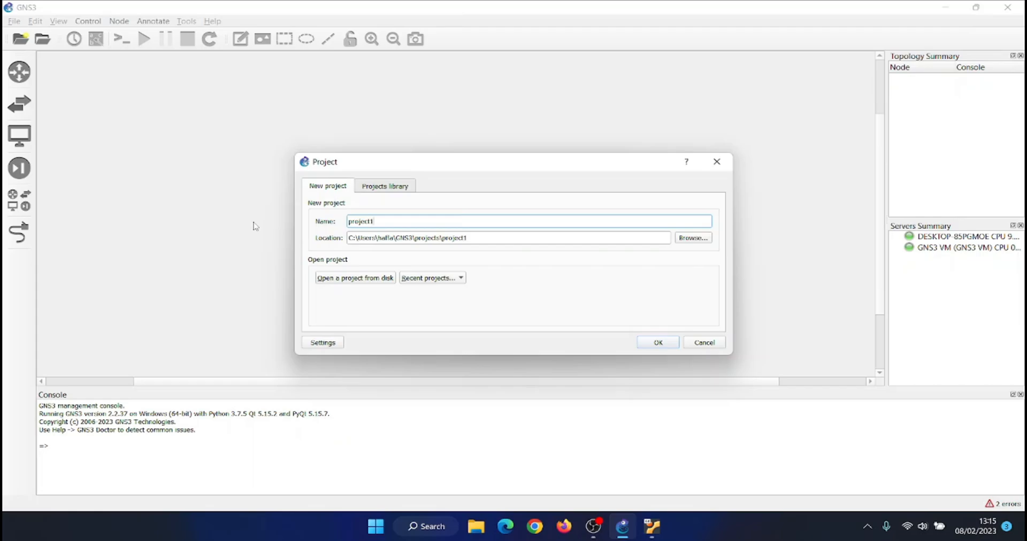
left_click(657, 342)
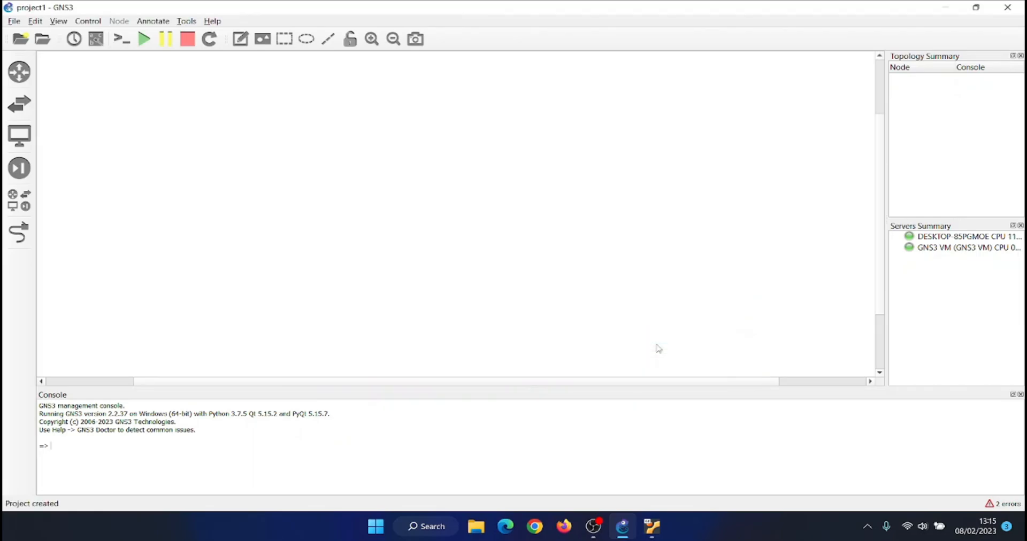
mouse_move(395, 223)
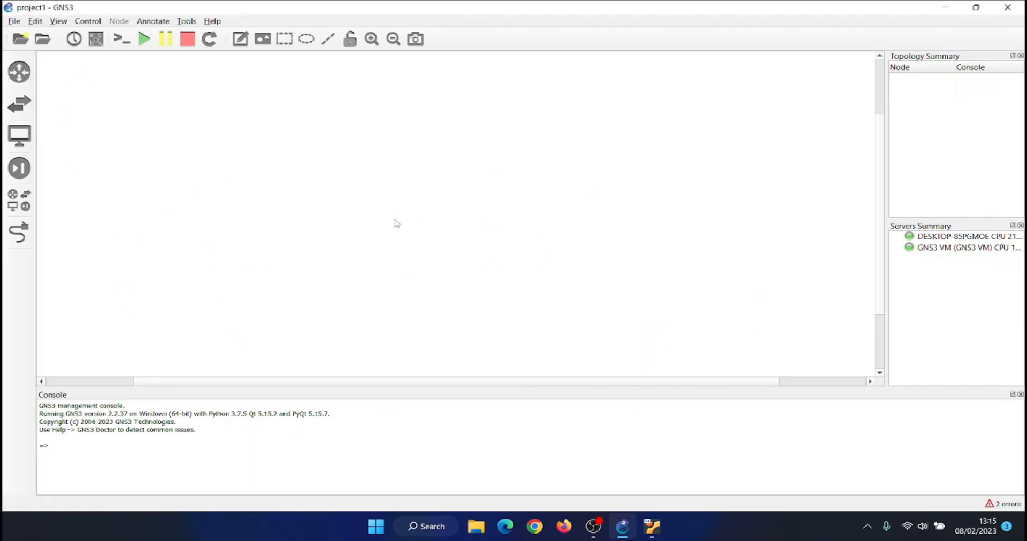
mouse_move(652, 527)
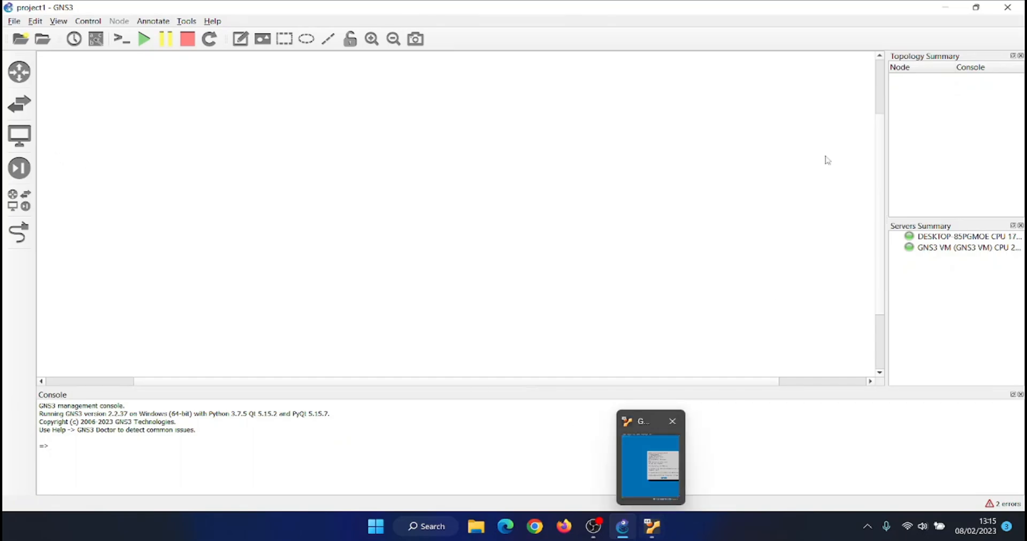
- Confirm in VirtualBox that the GNS3 VM is running, then return to GNS3 Preferences
left_click(650, 458)
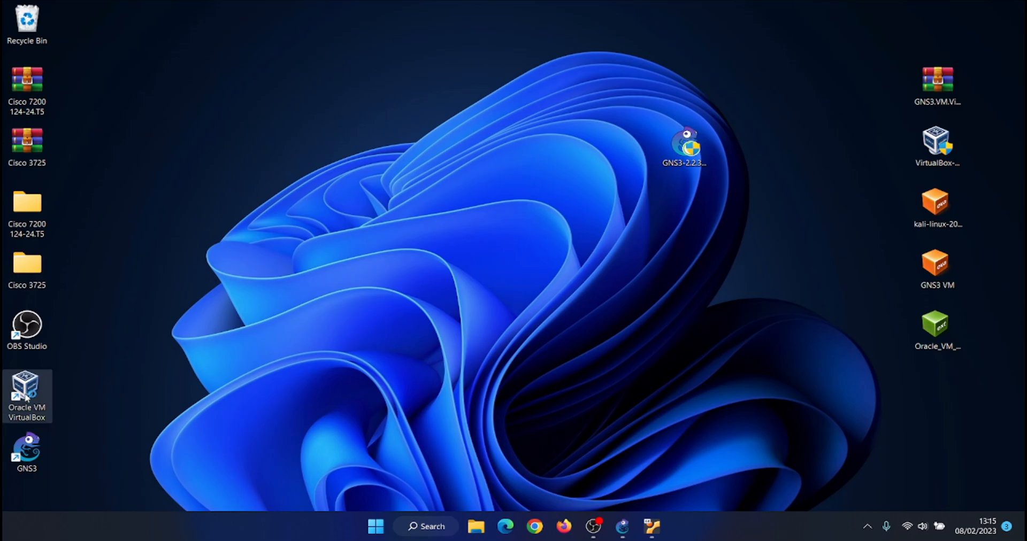
double_click(26, 391)
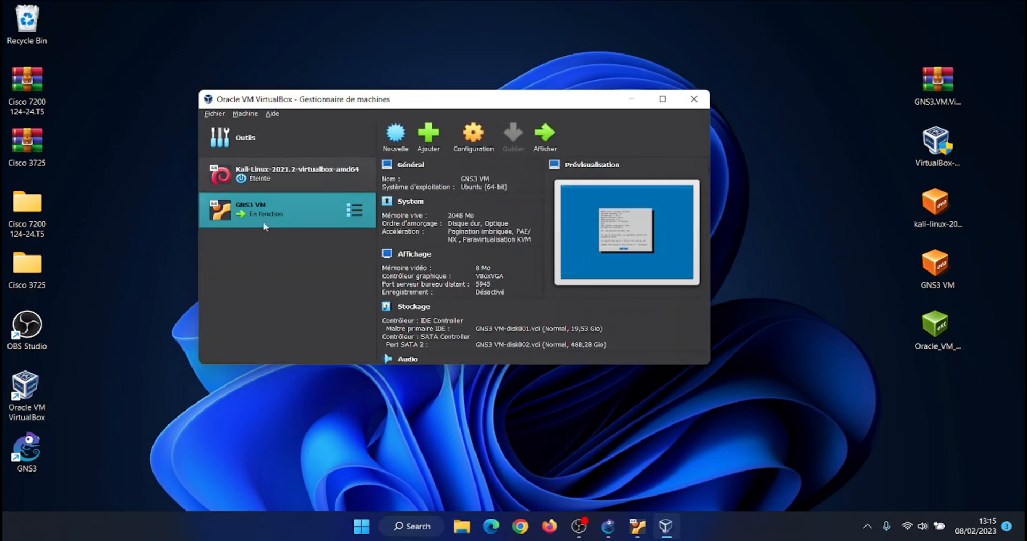
left_click(291, 173)
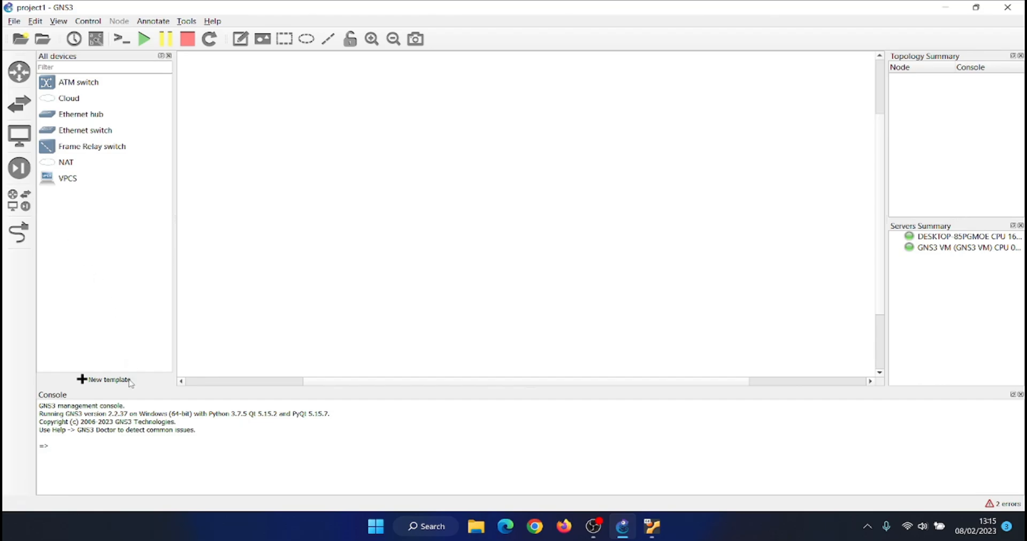
left_click(104, 380)
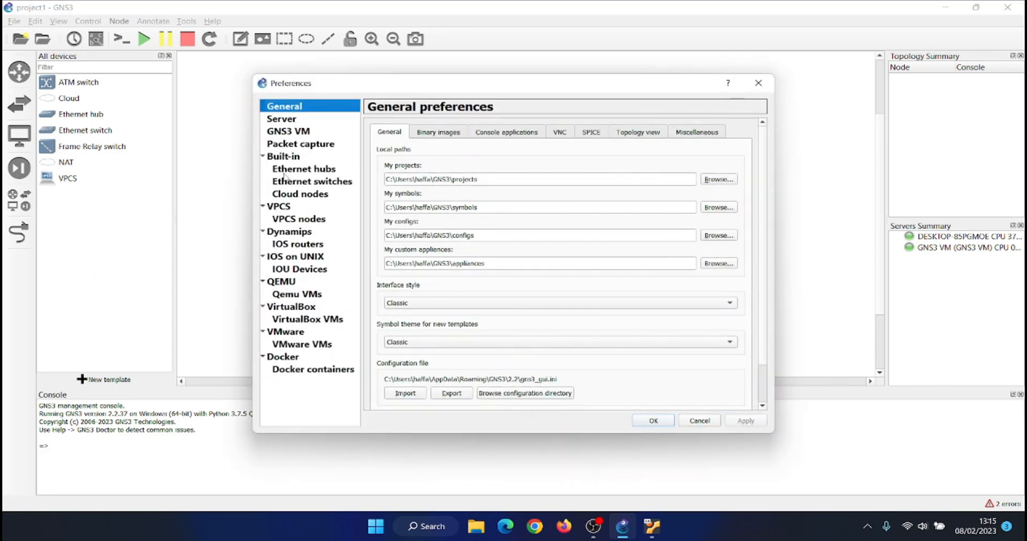
- Add Kali-Linux-2021.2-virtualbox-amd64 as a local VirtualBox VM template and view its settings
left_click(307, 318)
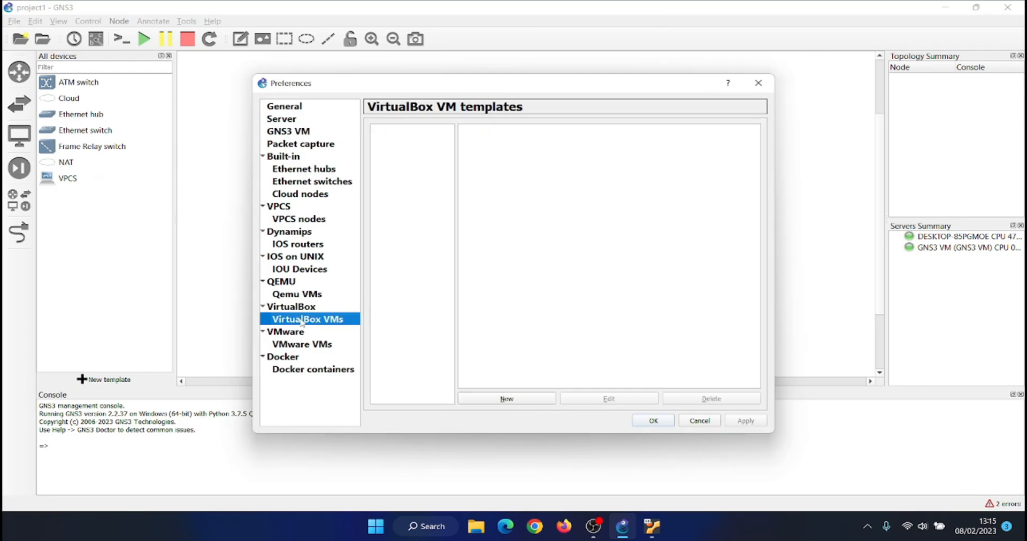
left_click(506, 398)
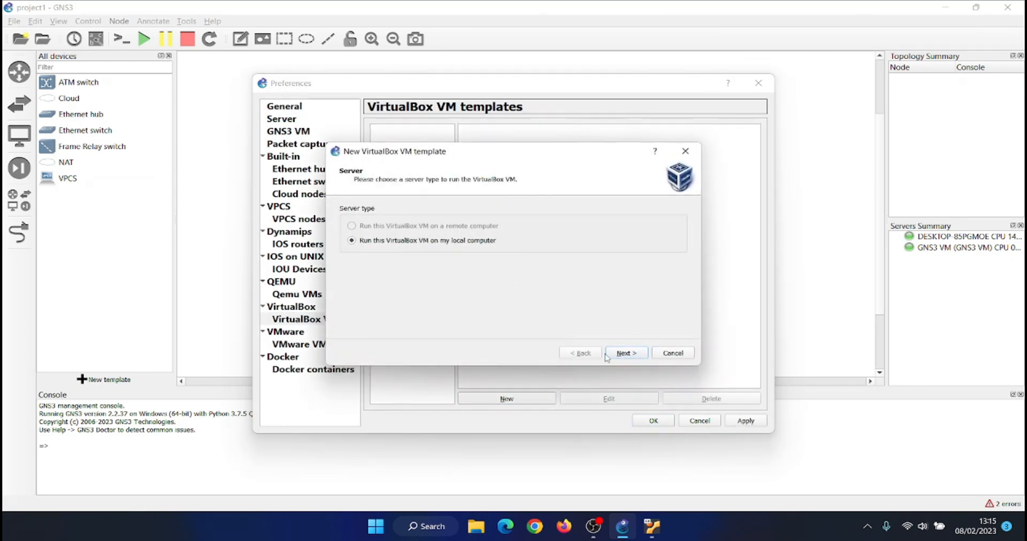
left_click(625, 353)
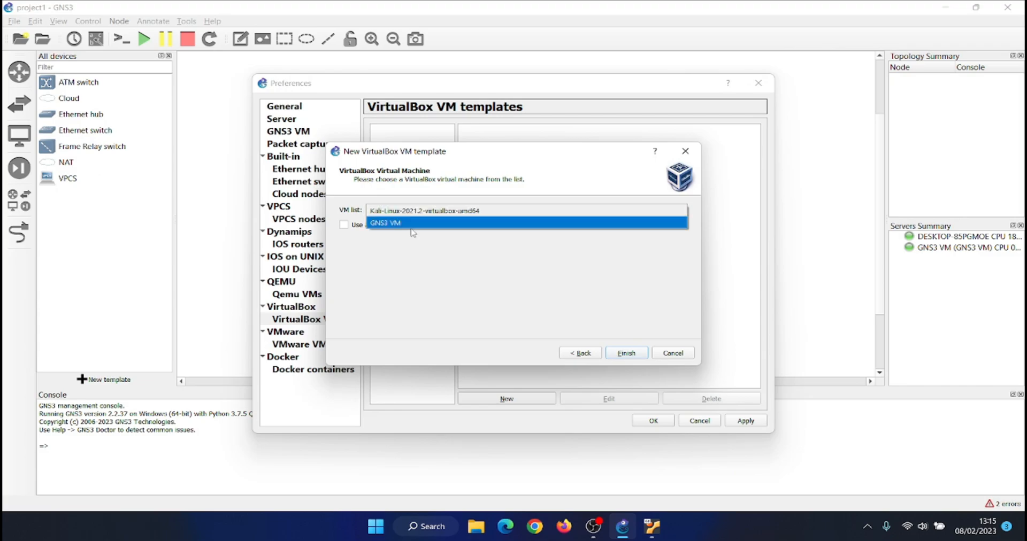
left_click(624, 353)
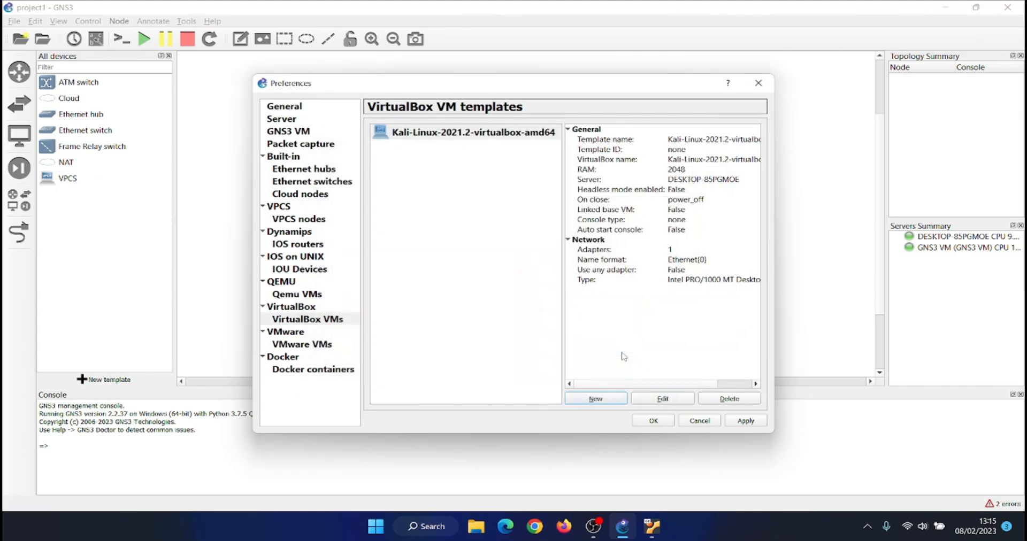
left_click(661, 398)
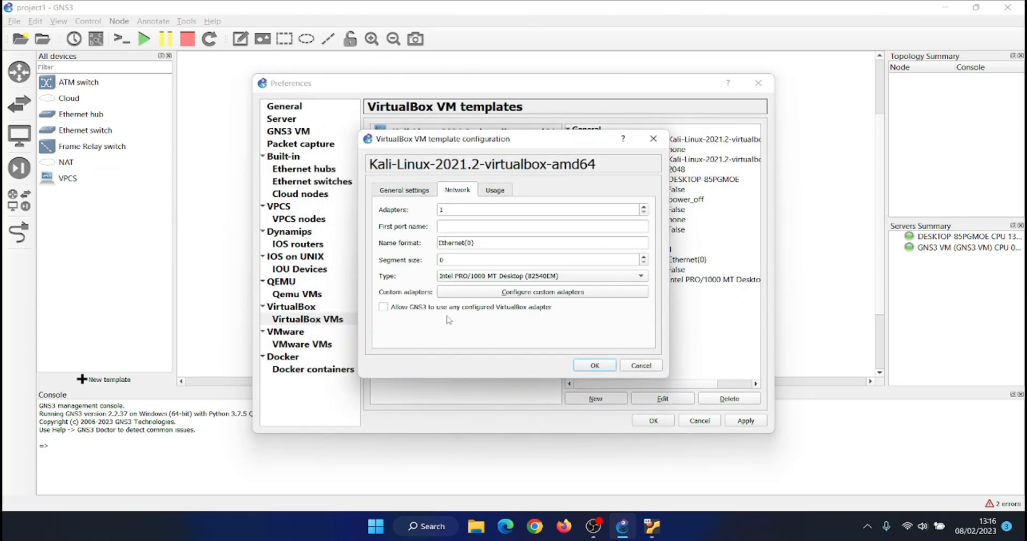
left_click(594, 365)
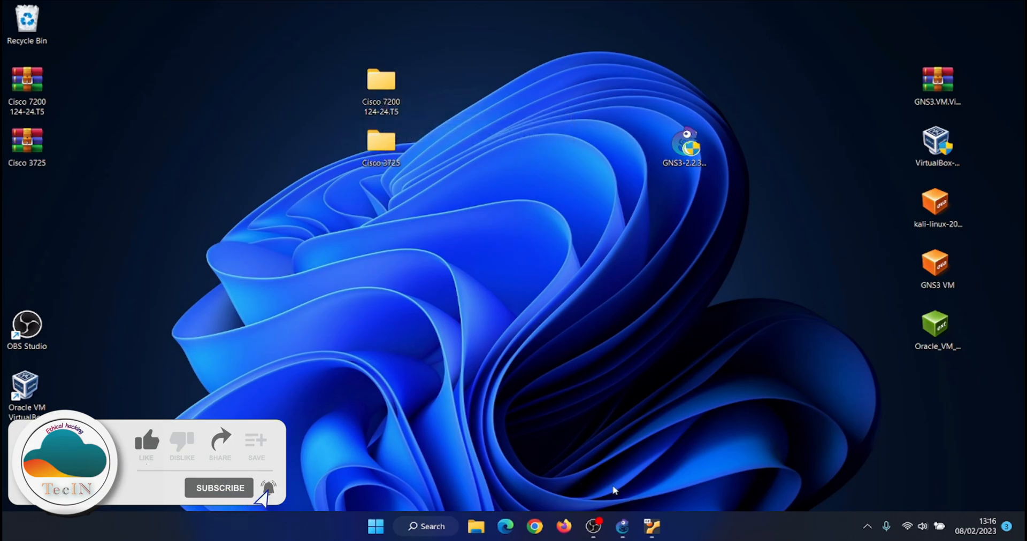
- Start a new device template, choosing to create it manually through Preferences
double_click(683, 144)
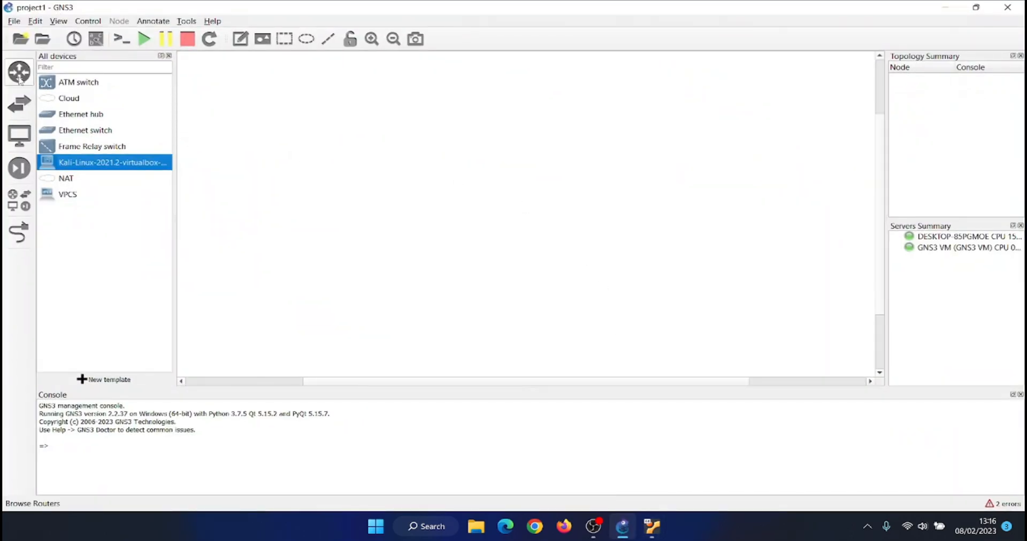
left_click(103, 380)
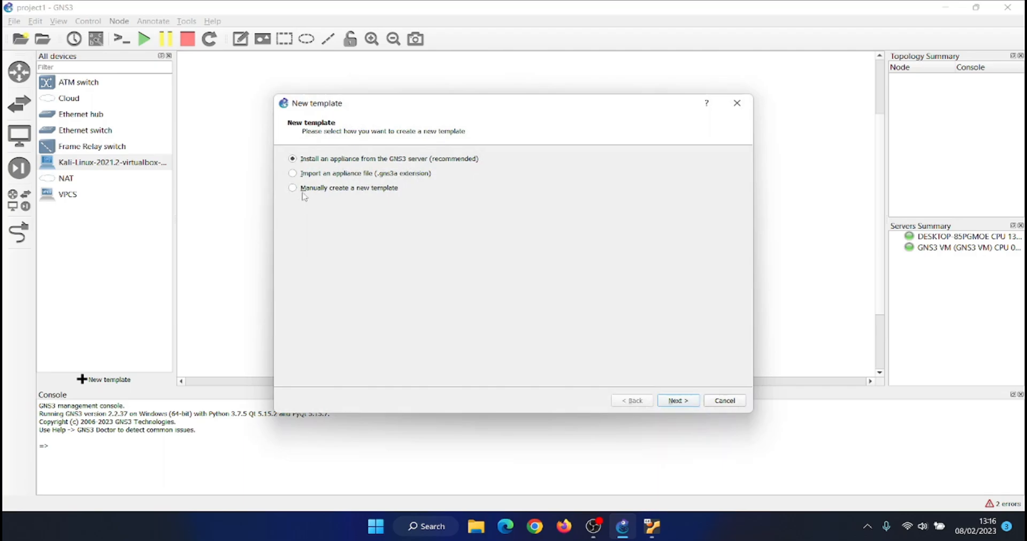
left_click(293, 188)
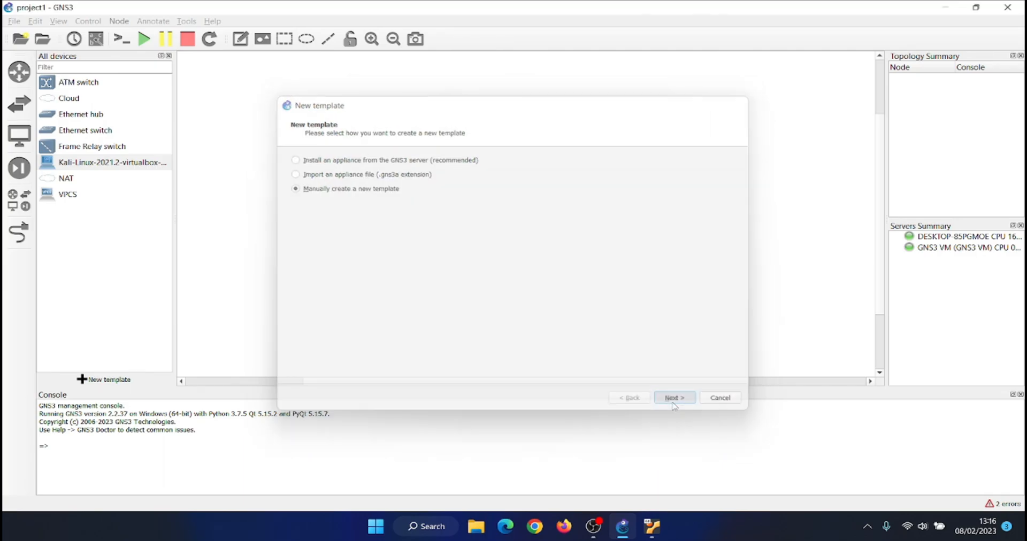
left_click(672, 398)
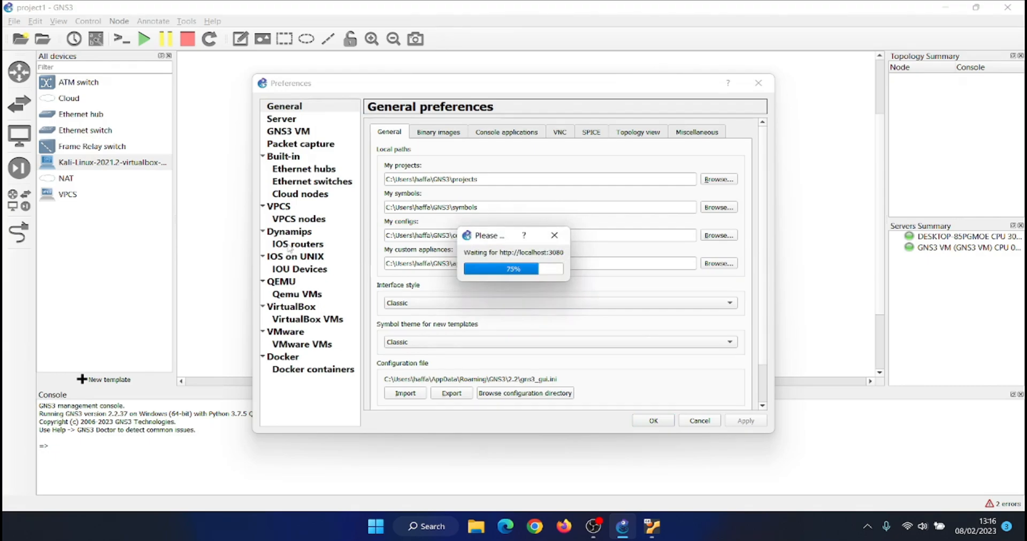
- Begin a new local IOS router template using the c3725 IOS image file
left_click(298, 244)
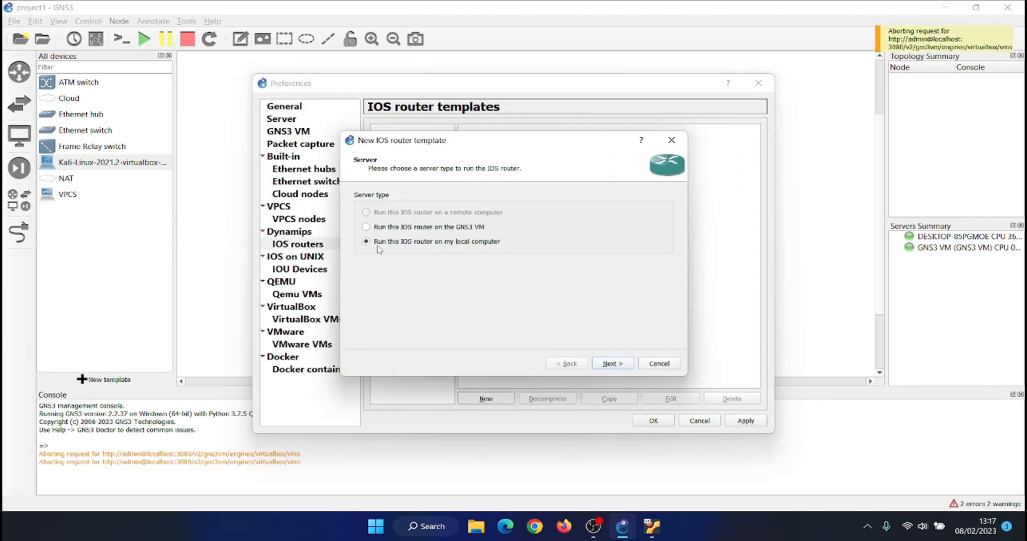
left_click(611, 363)
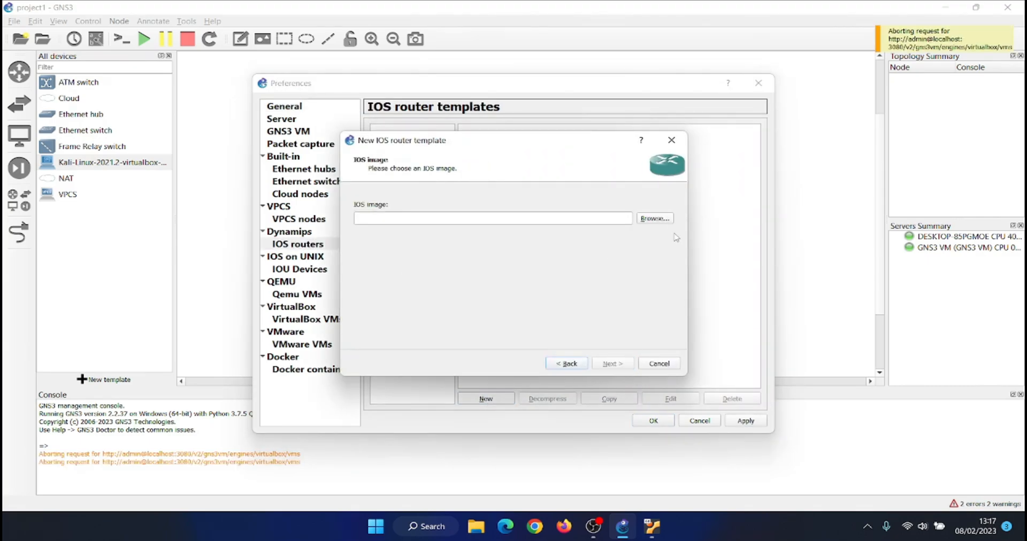
left_click(653, 218)
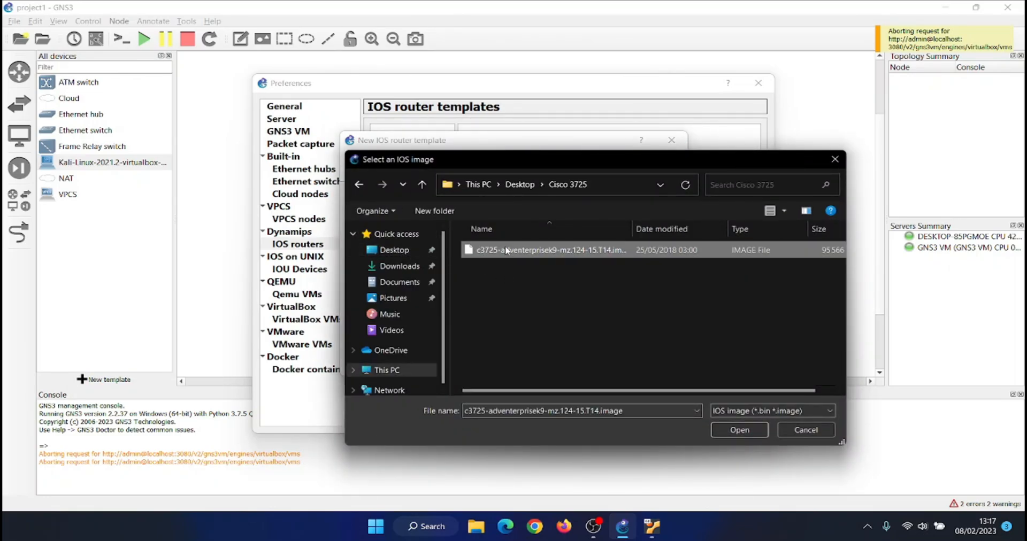
left_click(738, 430)
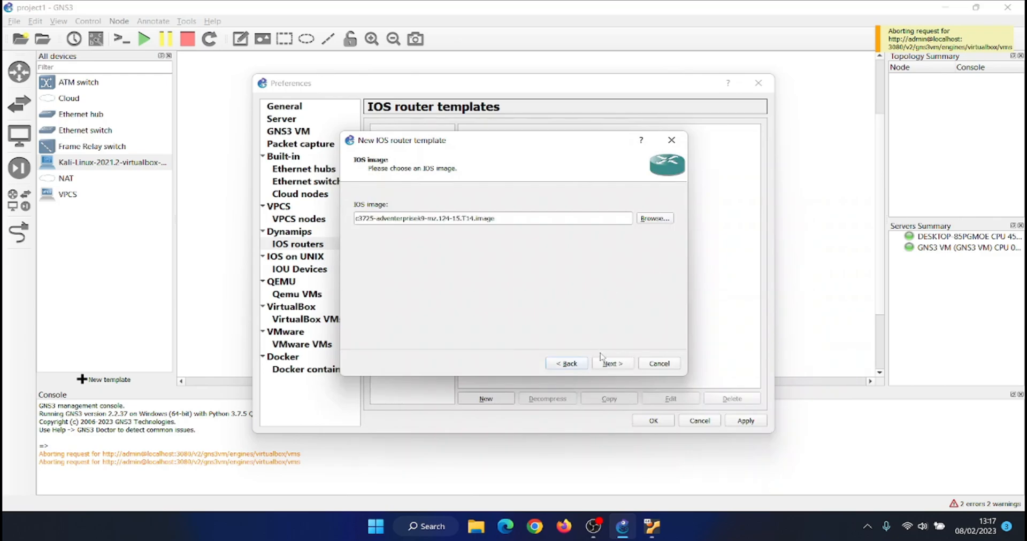
left_click(611, 363)
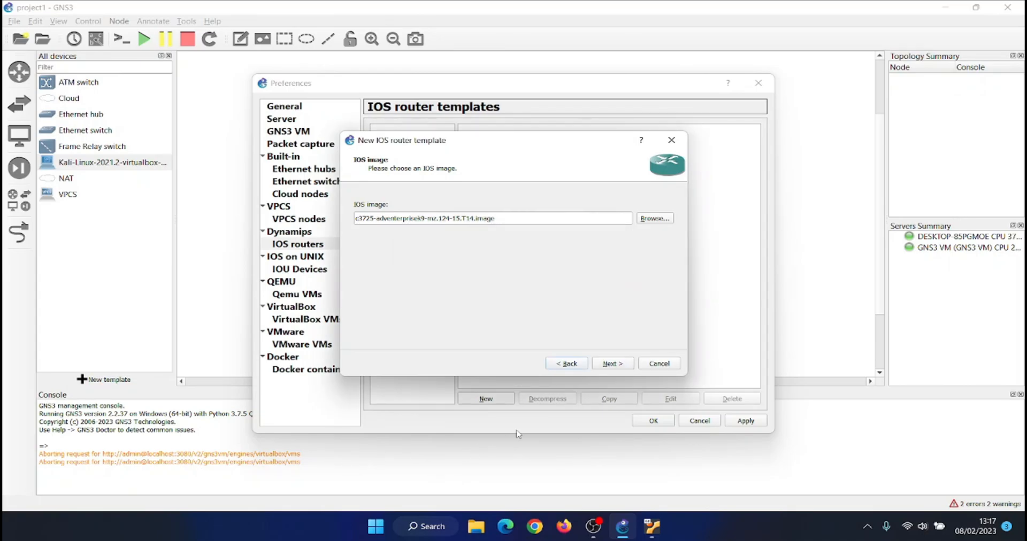
left_click(610, 363)
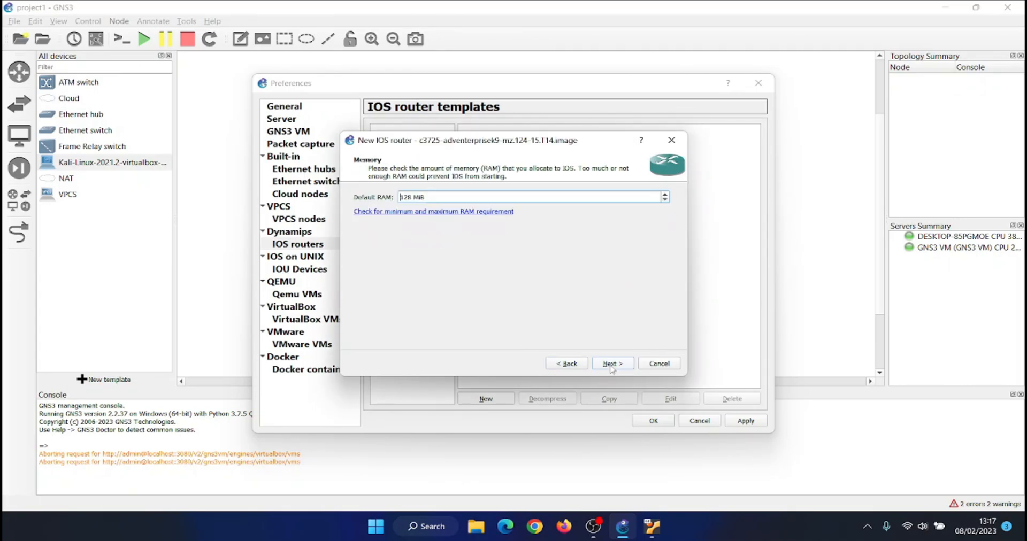
- Keep 128 MiB RAM, add NM-4T in slot 1 and WIC modules, compute Idle-PC and finish the c3725 template
left_click(611, 364)
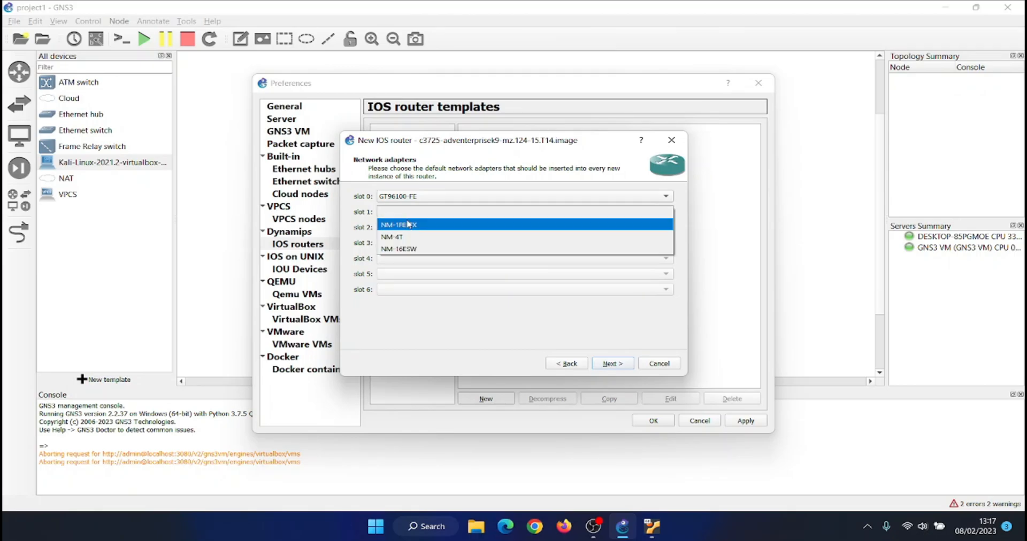
left_click(610, 363)
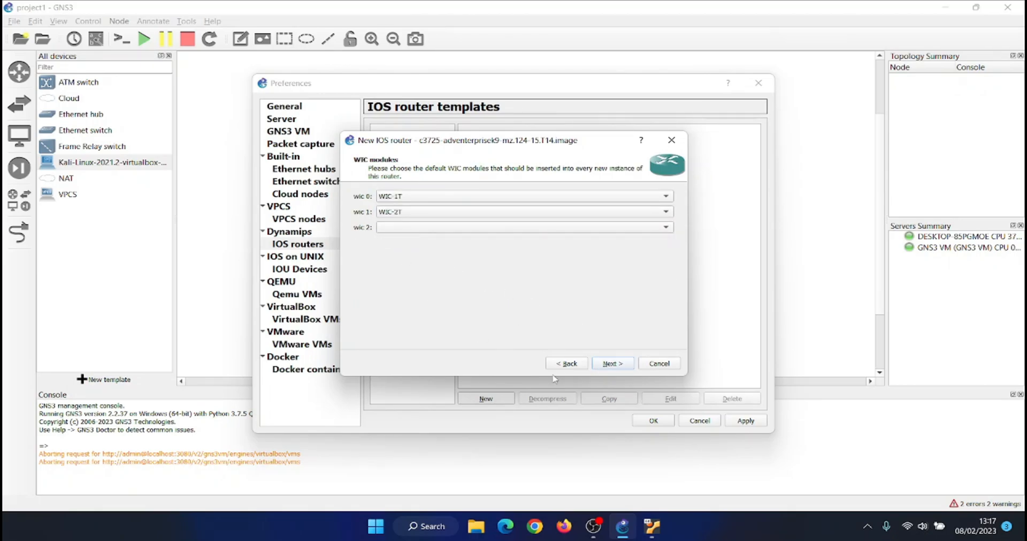
left_click(611, 364)
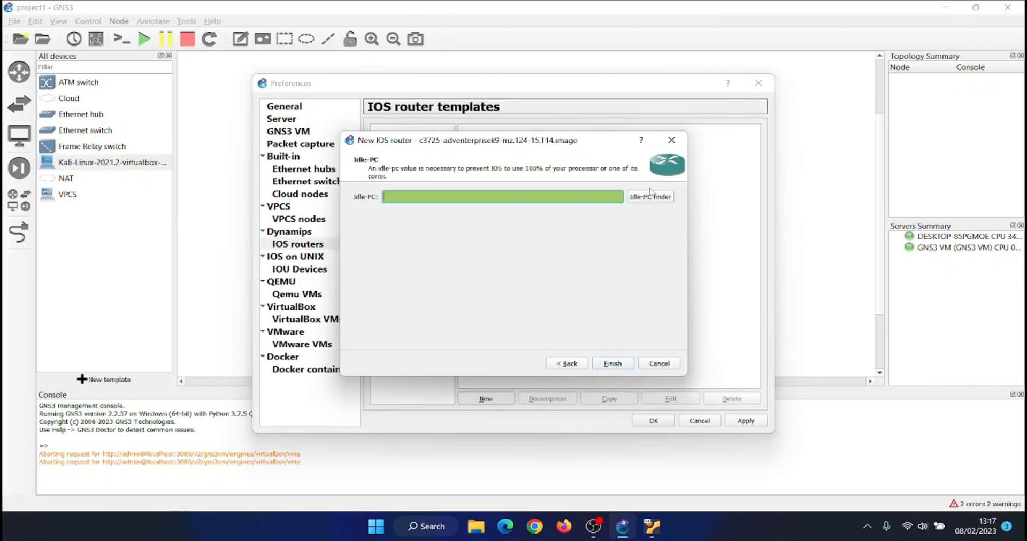
left_click(649, 197)
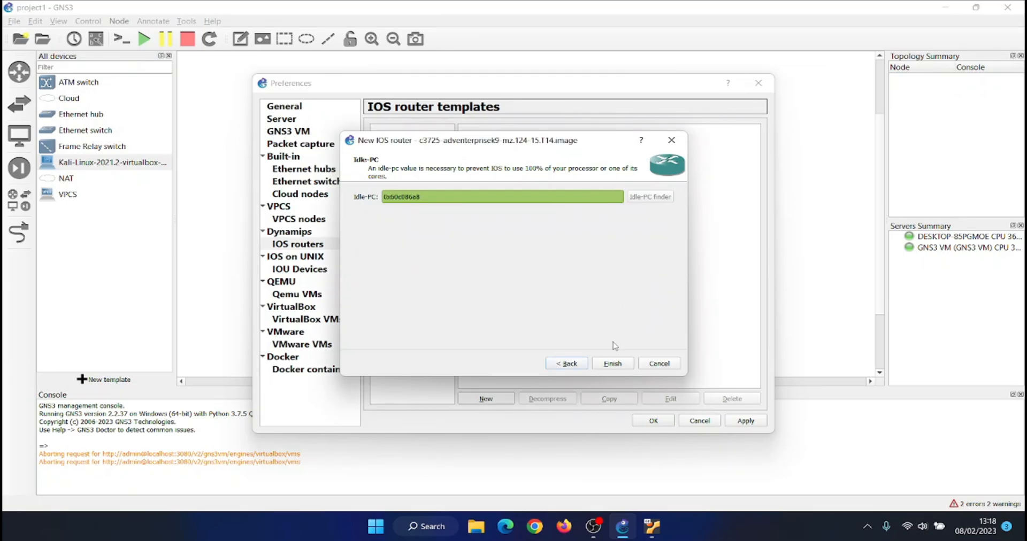
left_click(612, 364)
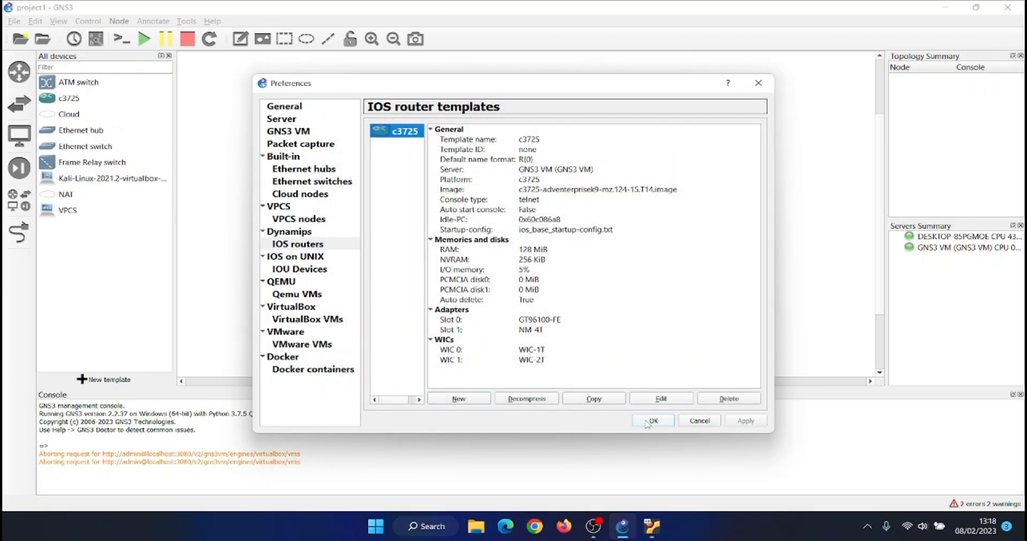
left_click(651, 420)
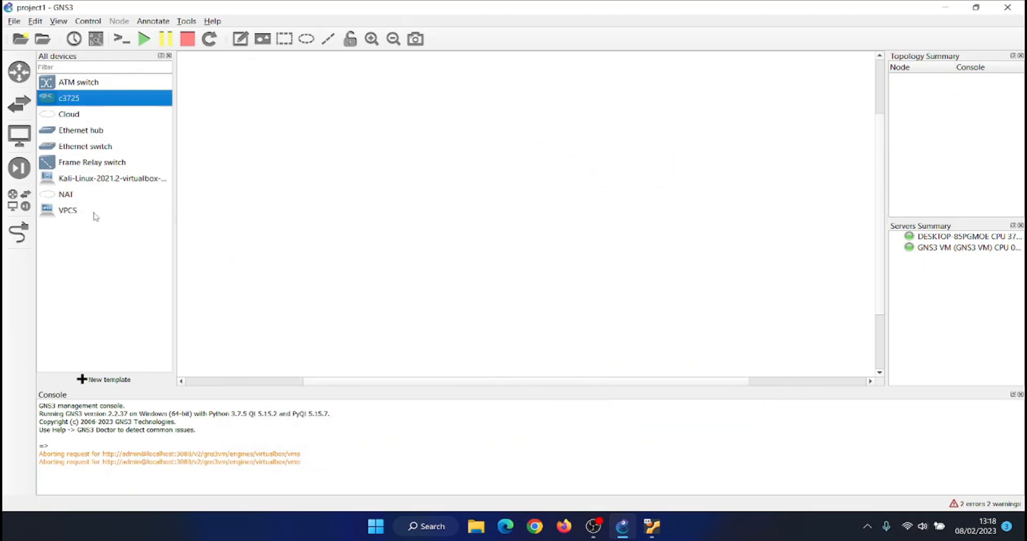
- Place NAT1, c3725 router R1 and the Kali Linux VM on the workspace stacked below each other
left_click(65, 194)
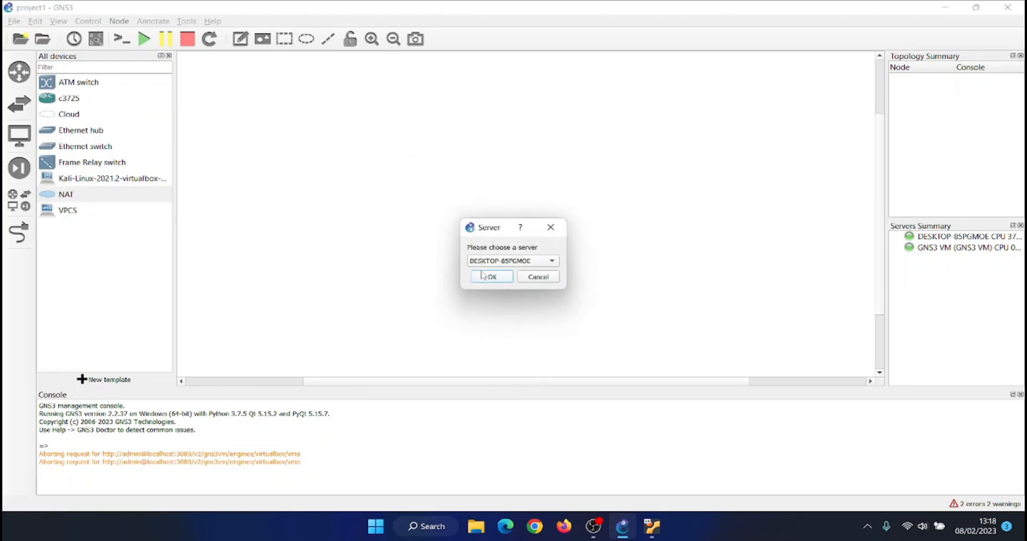
left_click(491, 276)
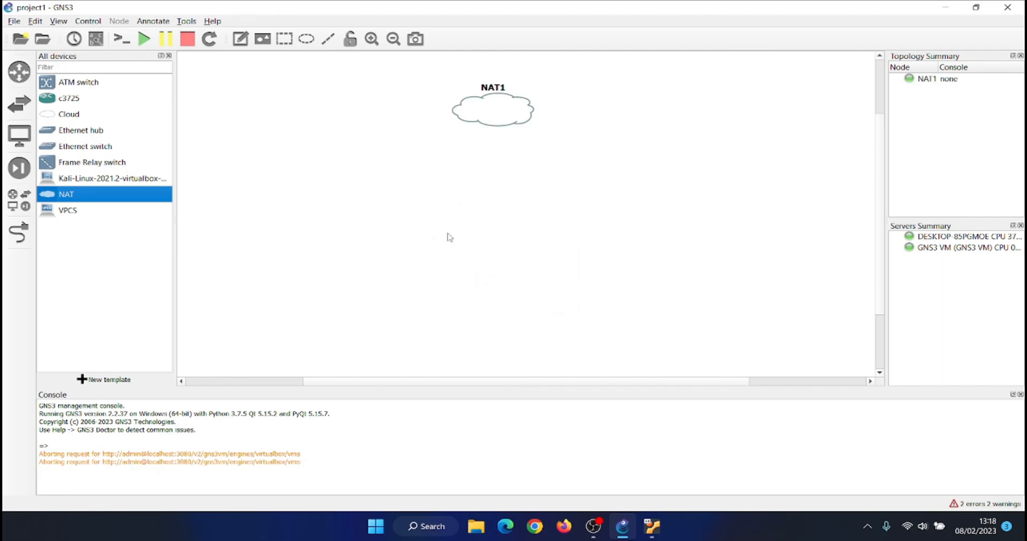
left_click(69, 98)
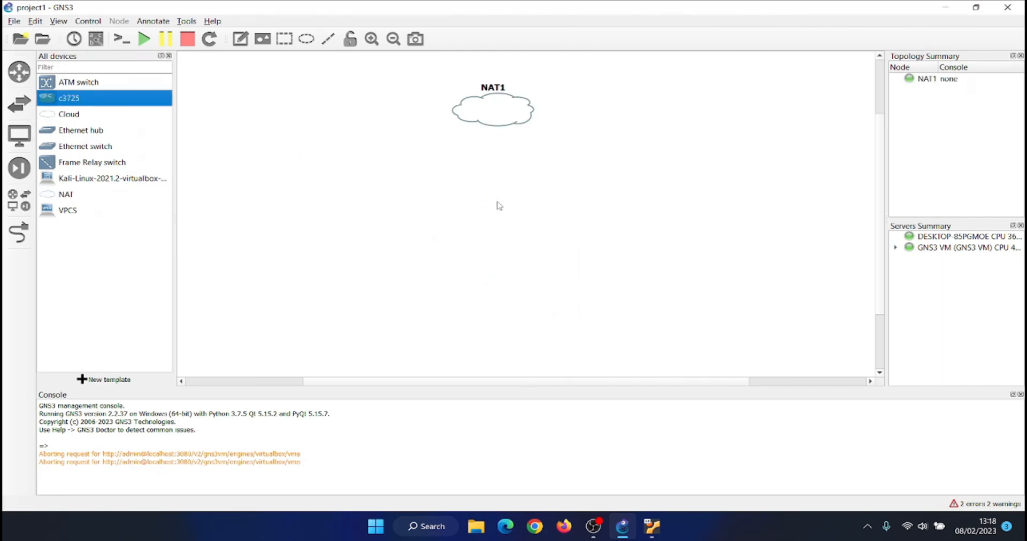
left_click_drag(69, 97, 490, 184)
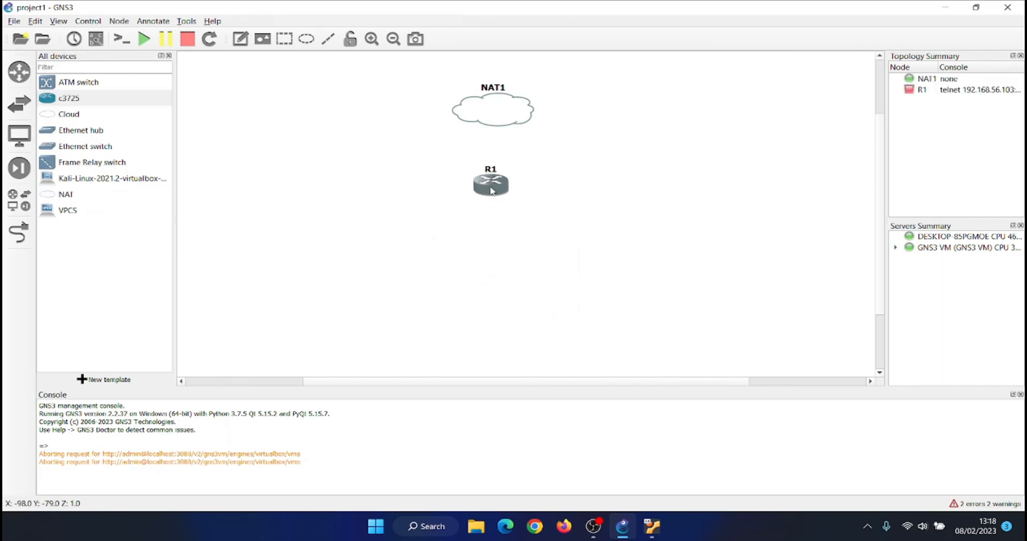
left_click(105, 179)
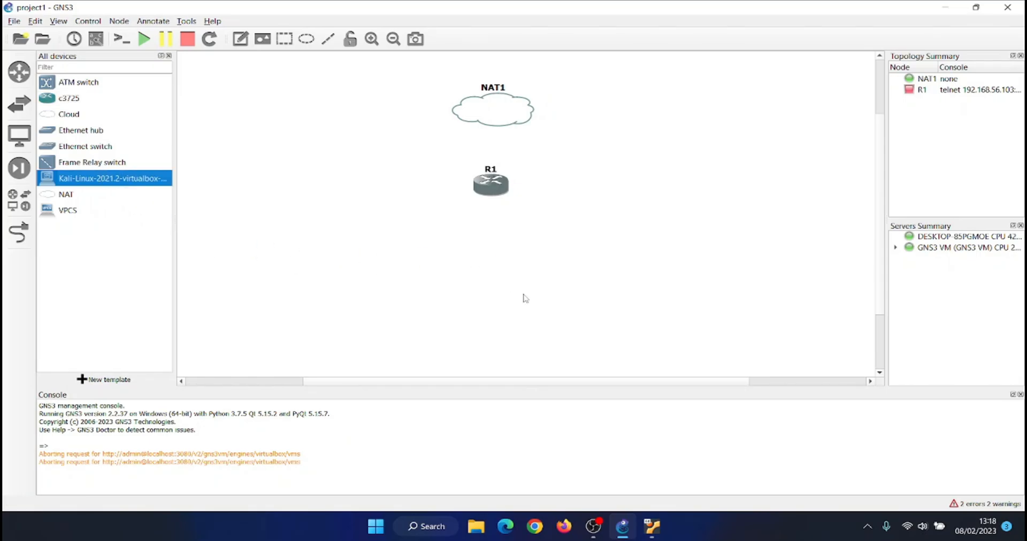
left_click_drag(105, 177, 498, 281)
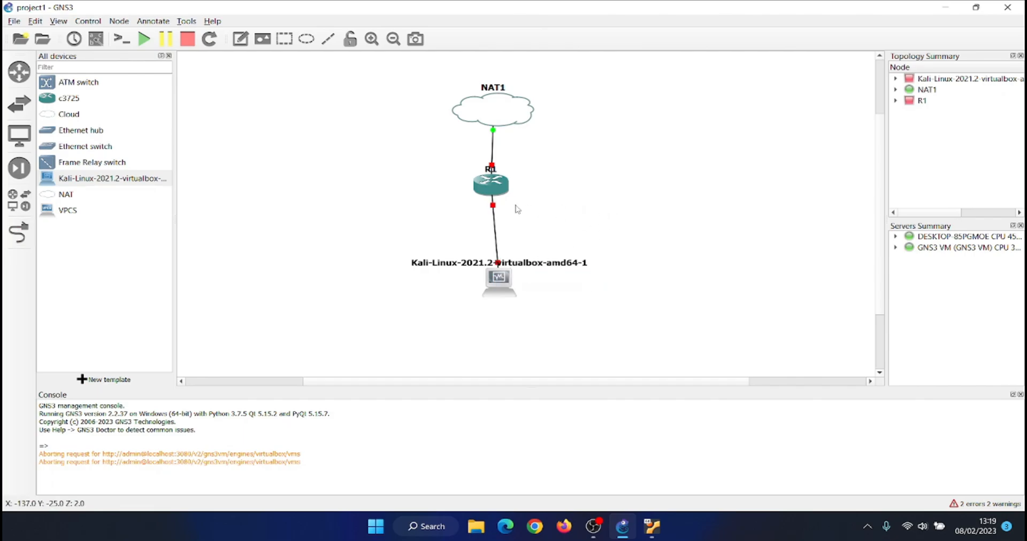
left_click_drag(490, 180, 497, 177)
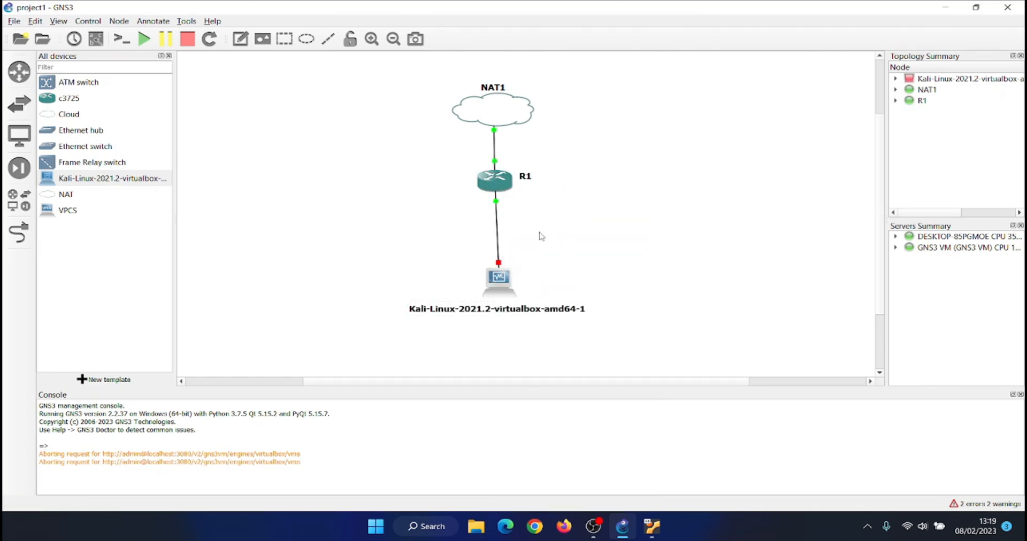
- Review R1's interface connections, then start the Kali Linux VM node
left_click(897, 100)
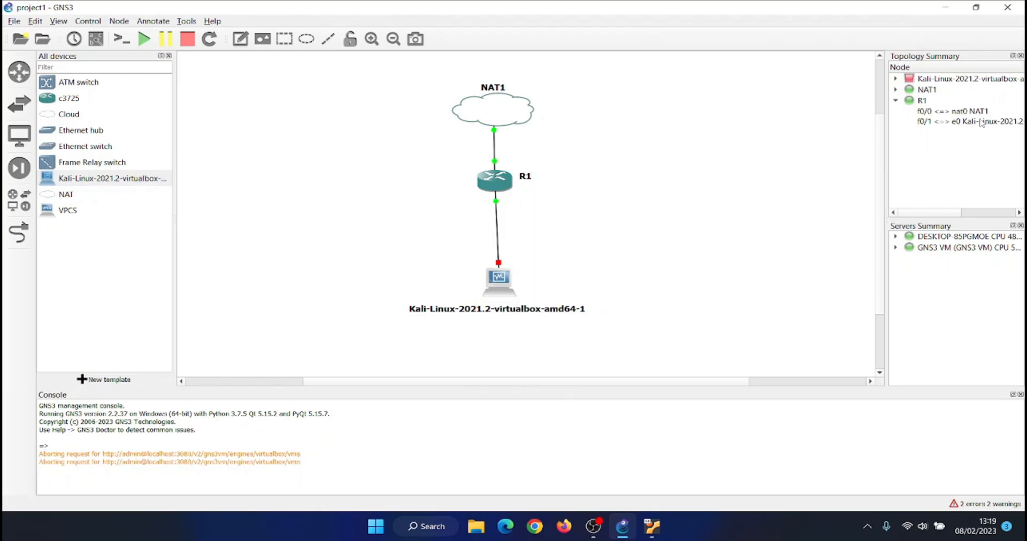
left_click(896, 100)
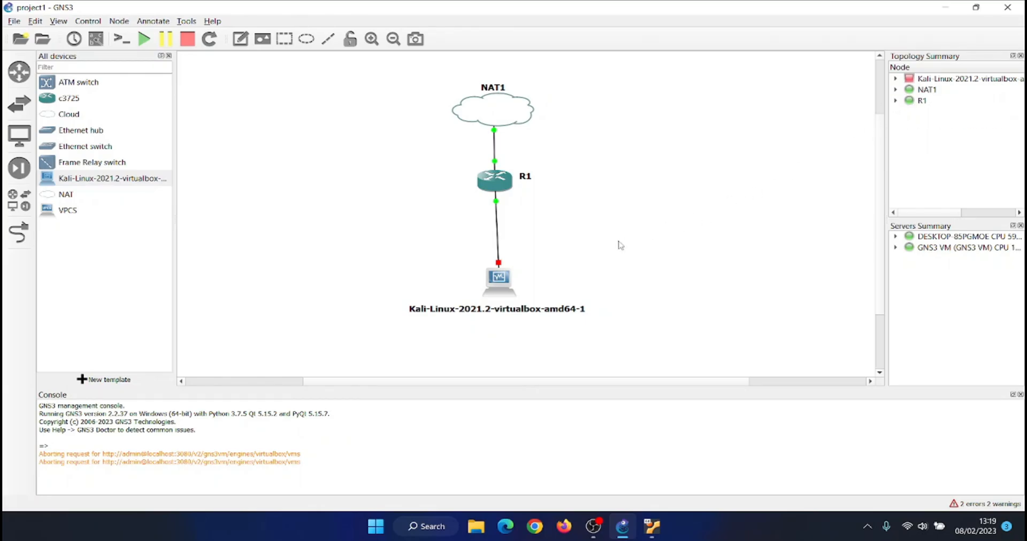
right_click(497, 275)
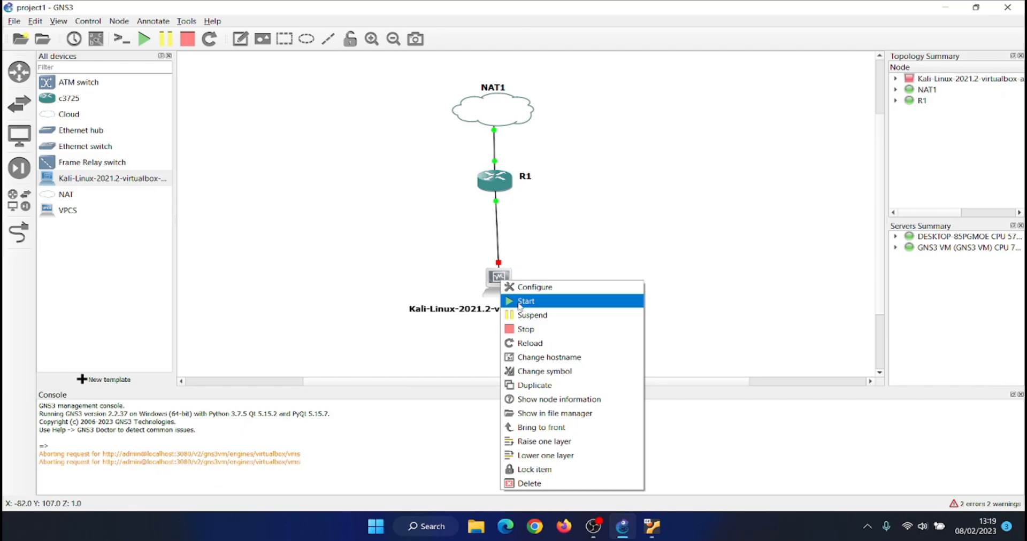
left_click(527, 300)
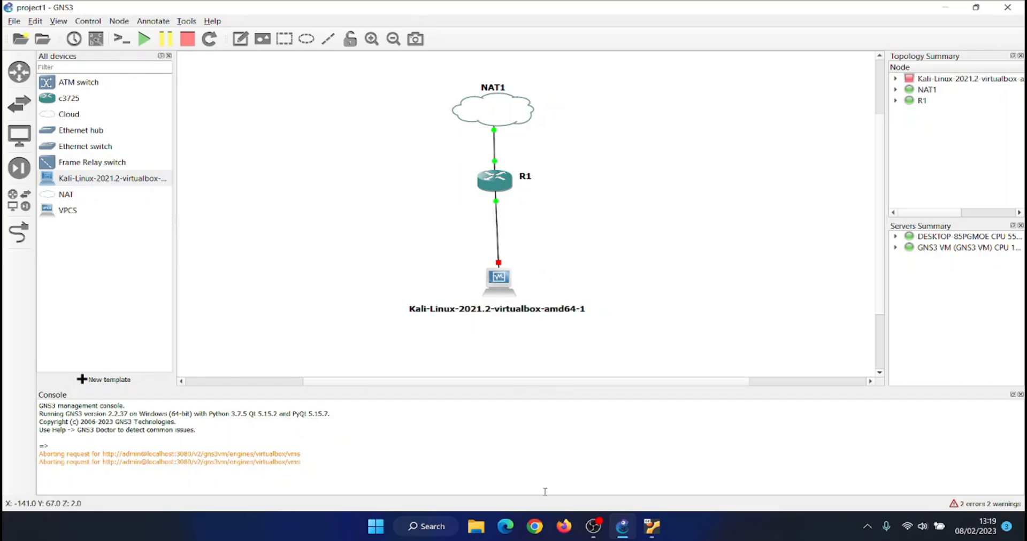
mouse_move(577, 373)
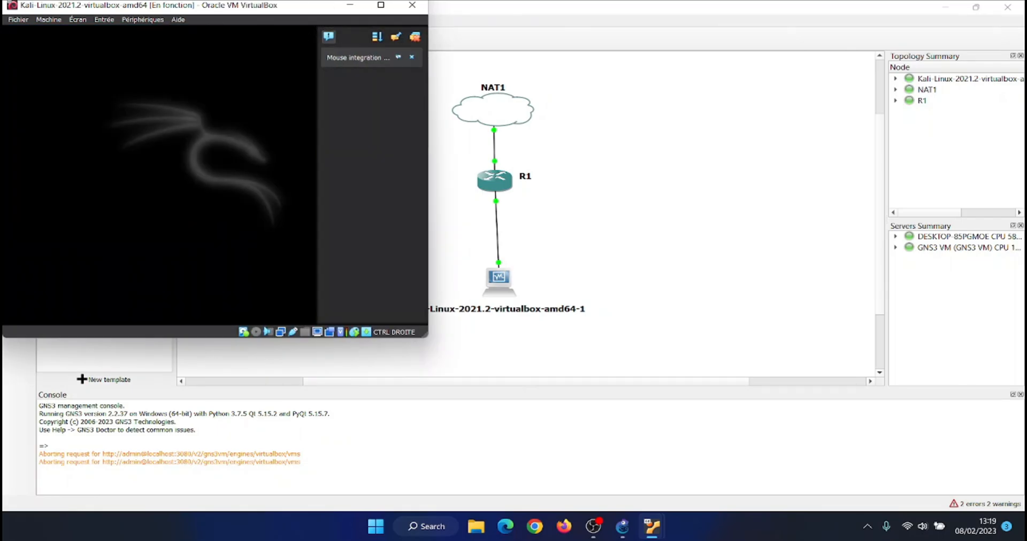
left_click(411, 58)
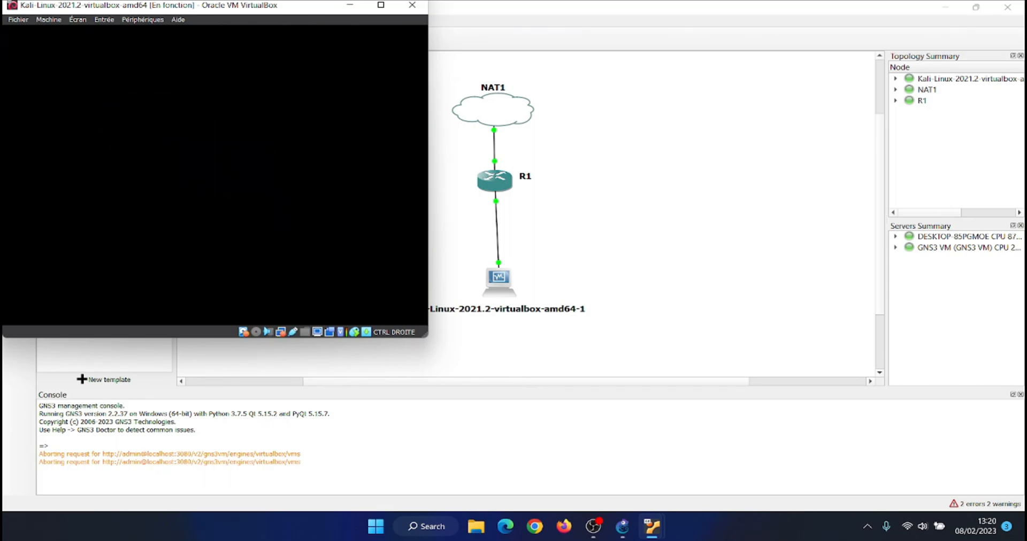